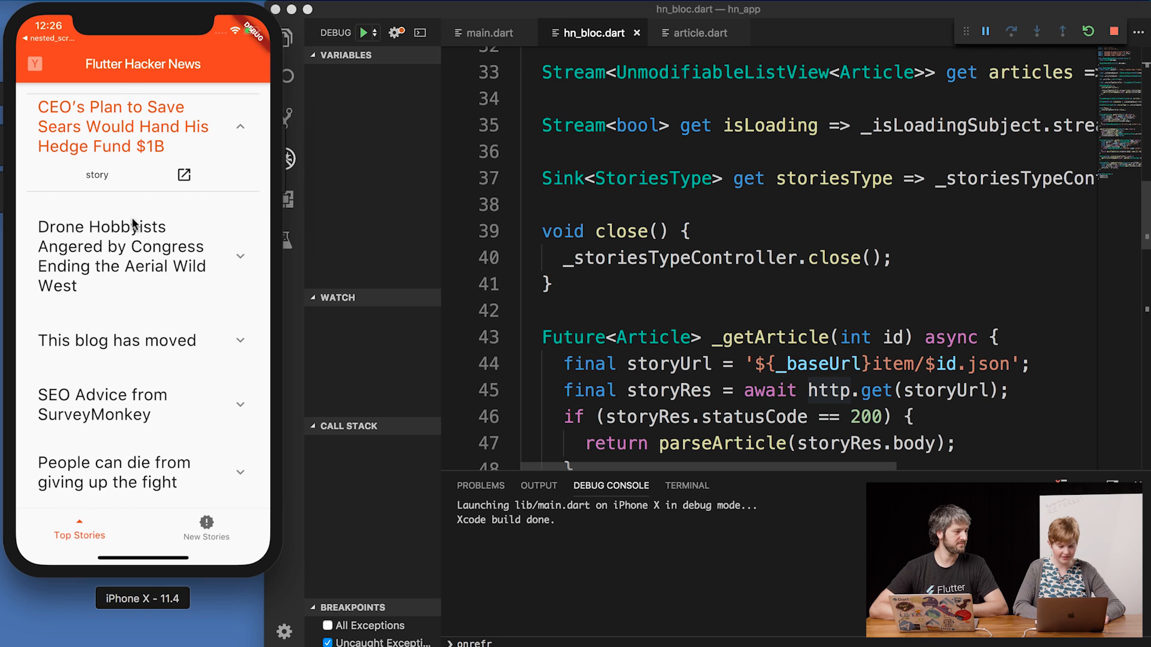
{"action": "mouse_move", "coordinate": [93, 175]}
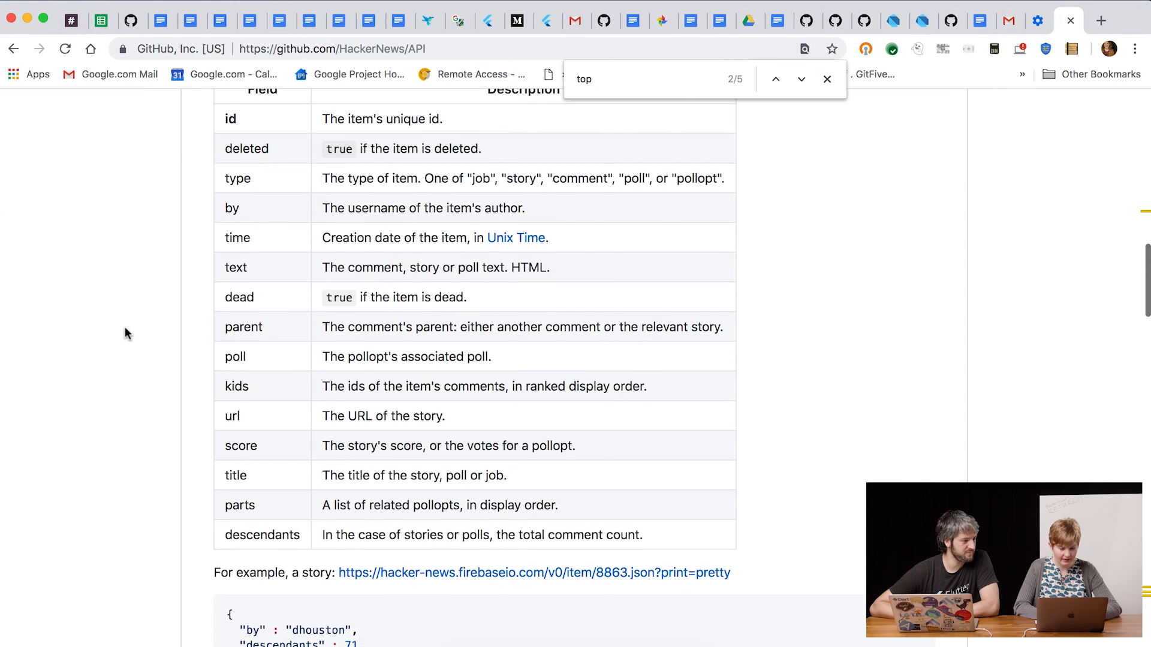
Scroll the HackerNews/API item field table down to descendants and the example story JSON
{"action": "scroll", "scroll_direction": "down", "scroll_amount": 3}
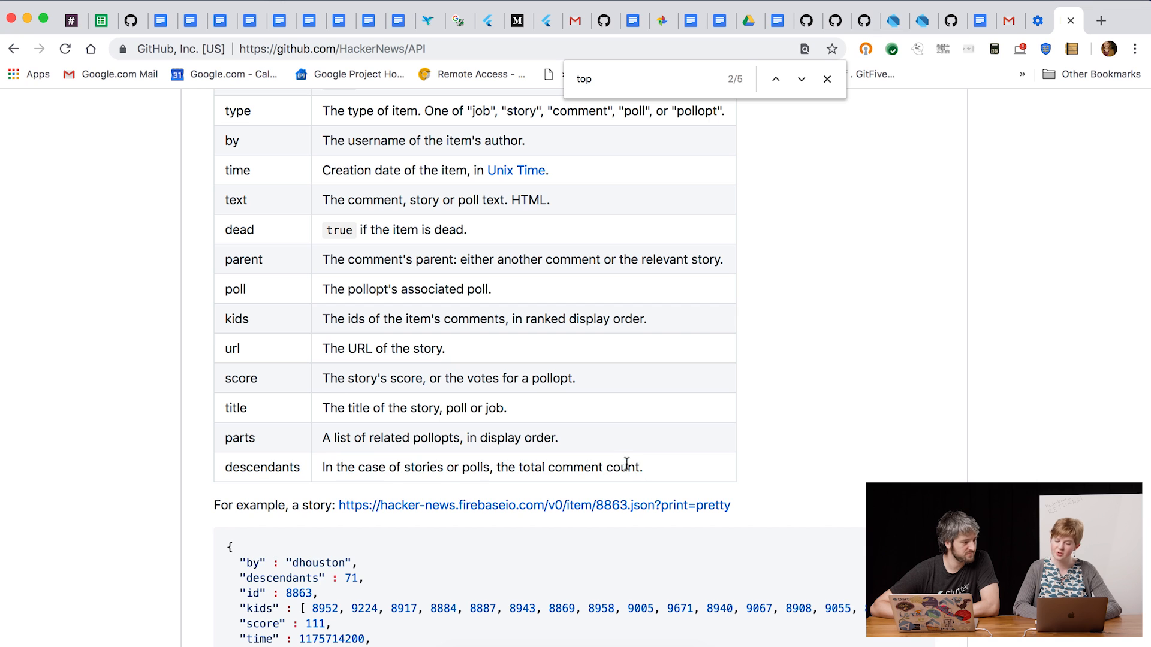
{"action": "mouse_move", "coordinate": [653, 476]}
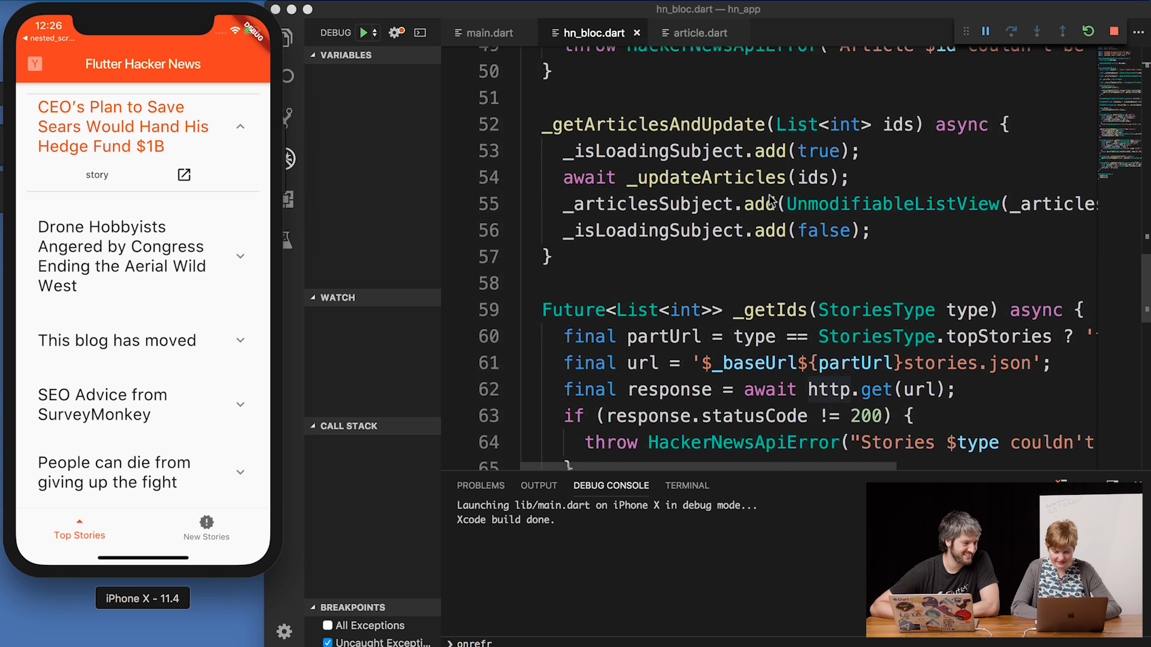
Switch to main.dart and scroll down to the _buildItem method's ExpansionTile code
{"action": "scroll", "scroll_direction": "down", "scroll_amount": 3}
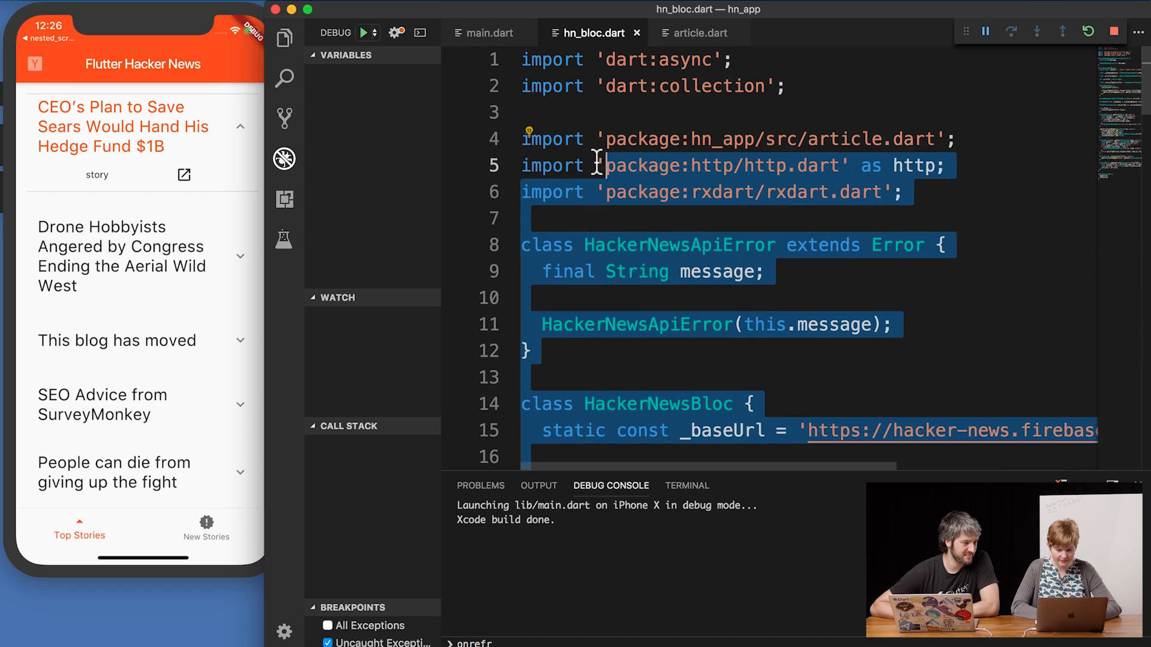
{"action": "left_click", "coordinate": [489, 33]}
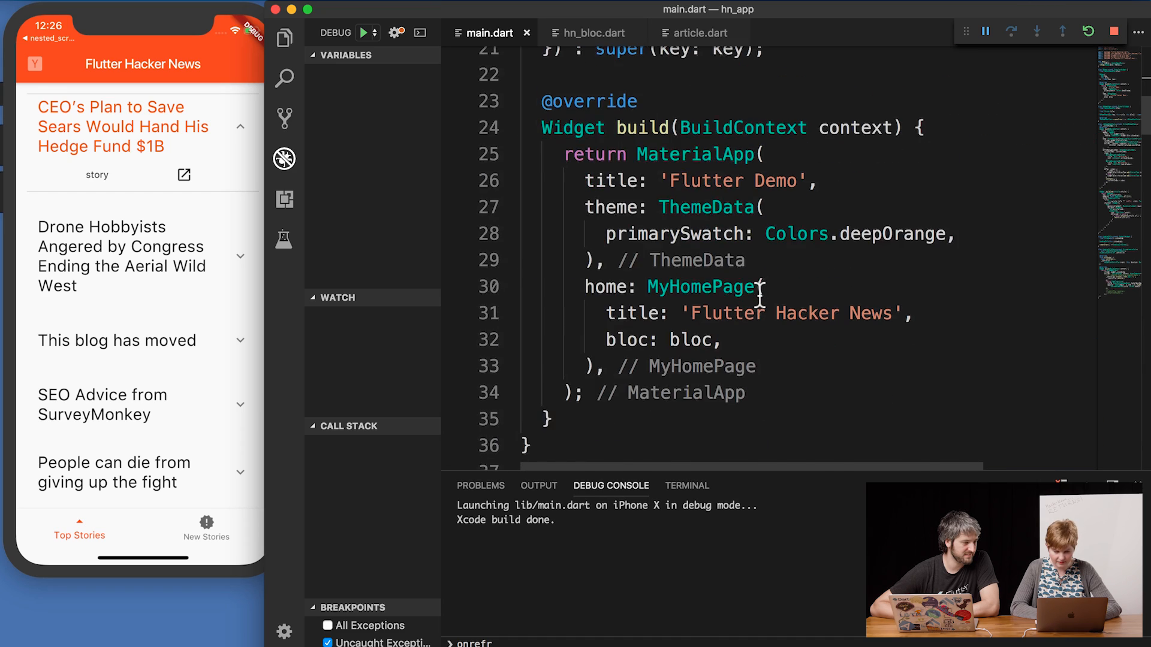
{"action": "scroll", "scroll_direction": "down", "scroll_amount": 3}
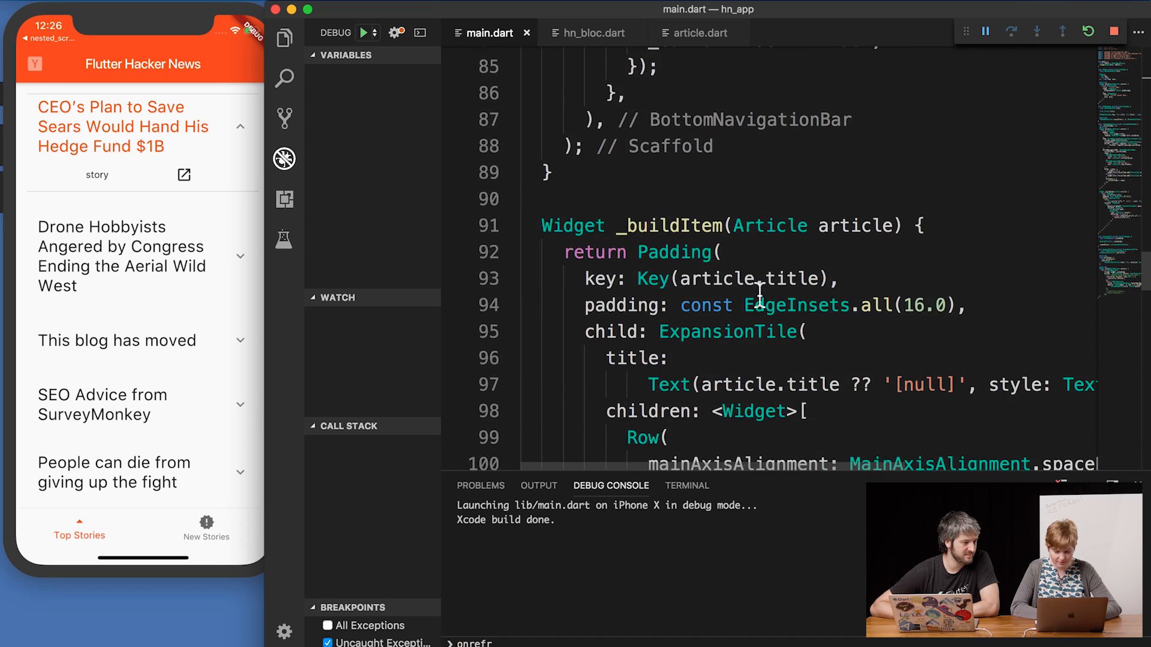
{"action": "scroll", "scroll_direction": "down", "scroll_amount": 3}
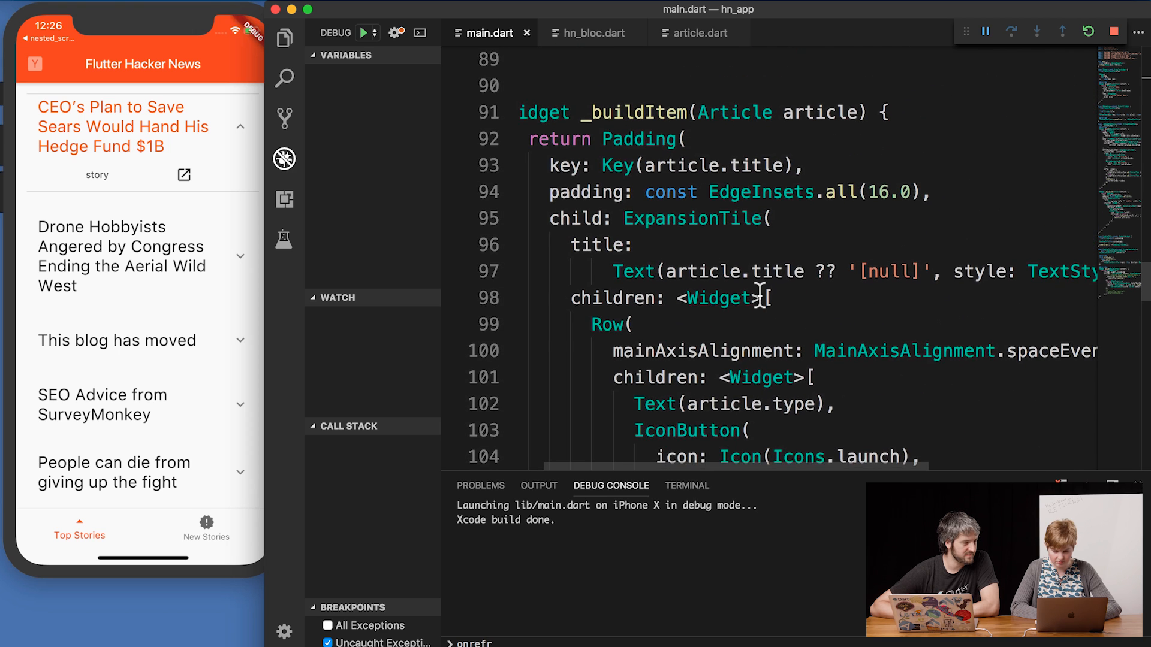
Replace article.type on line 102 with the interpolation '${article.descendants} comments'
{"action": "scroll", "scroll_direction": "down", "scroll_amount": 3}
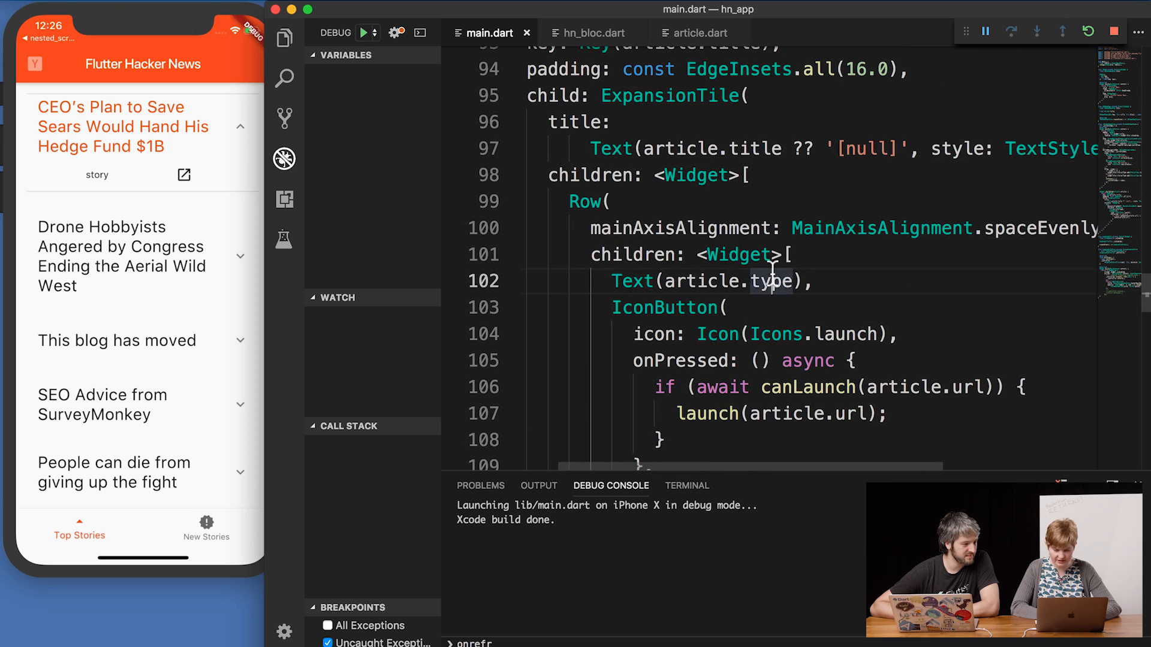
{"action": "type", "text": "dar"}
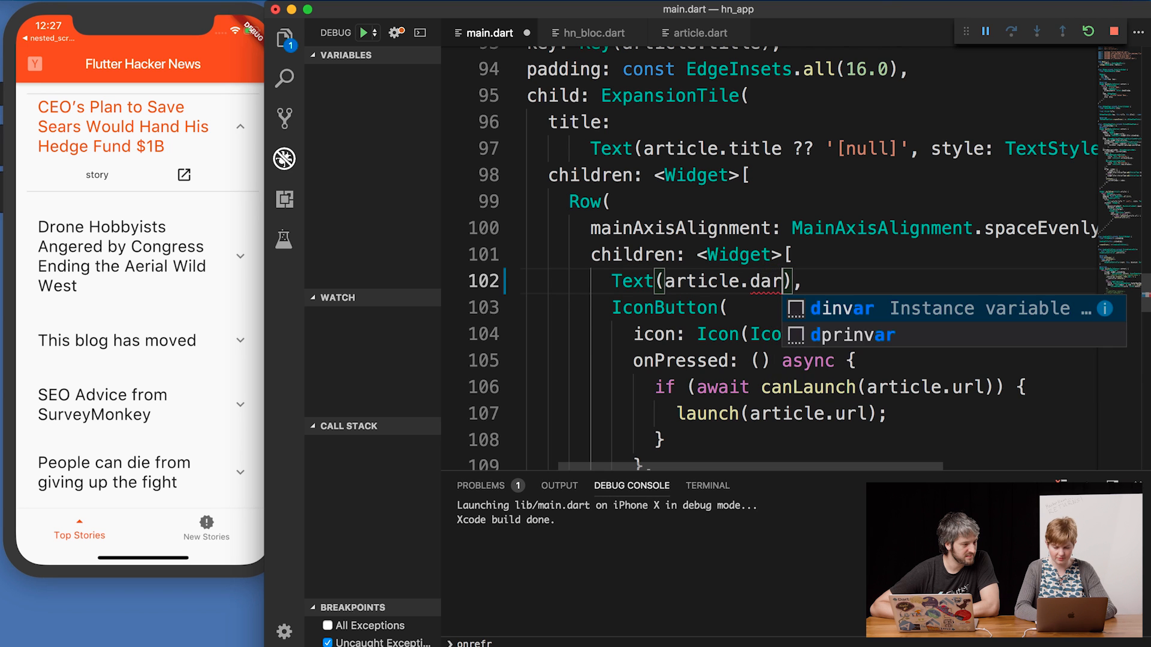
{"action": "type", "text": "descendants"}
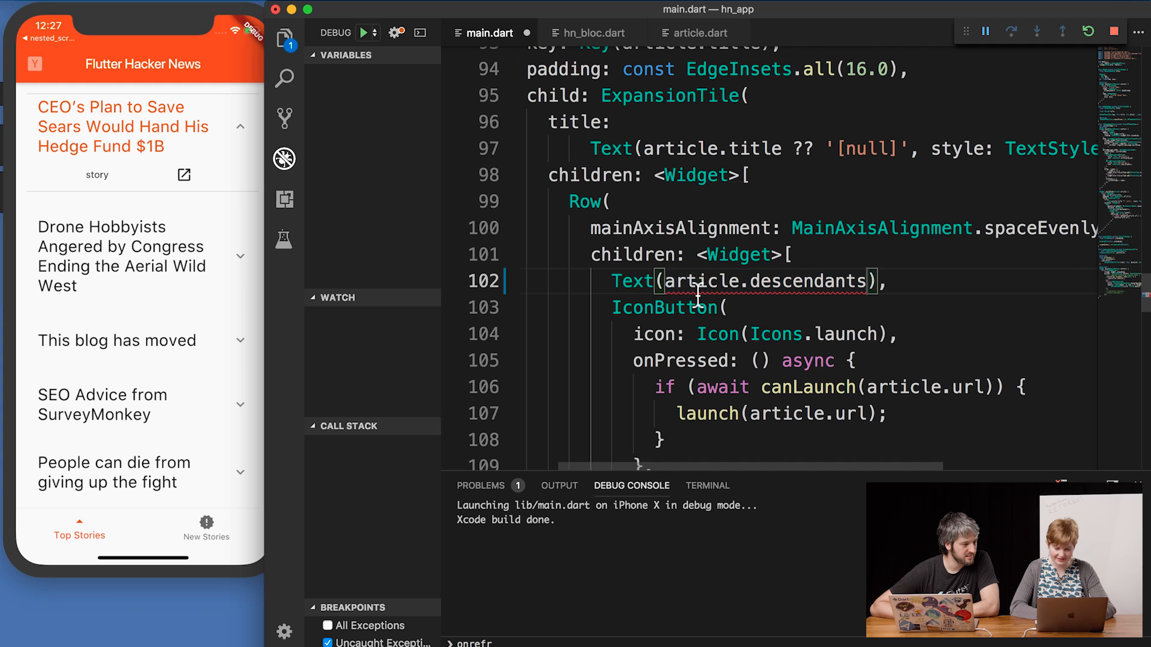
{"action": "type", "text": ".to"}
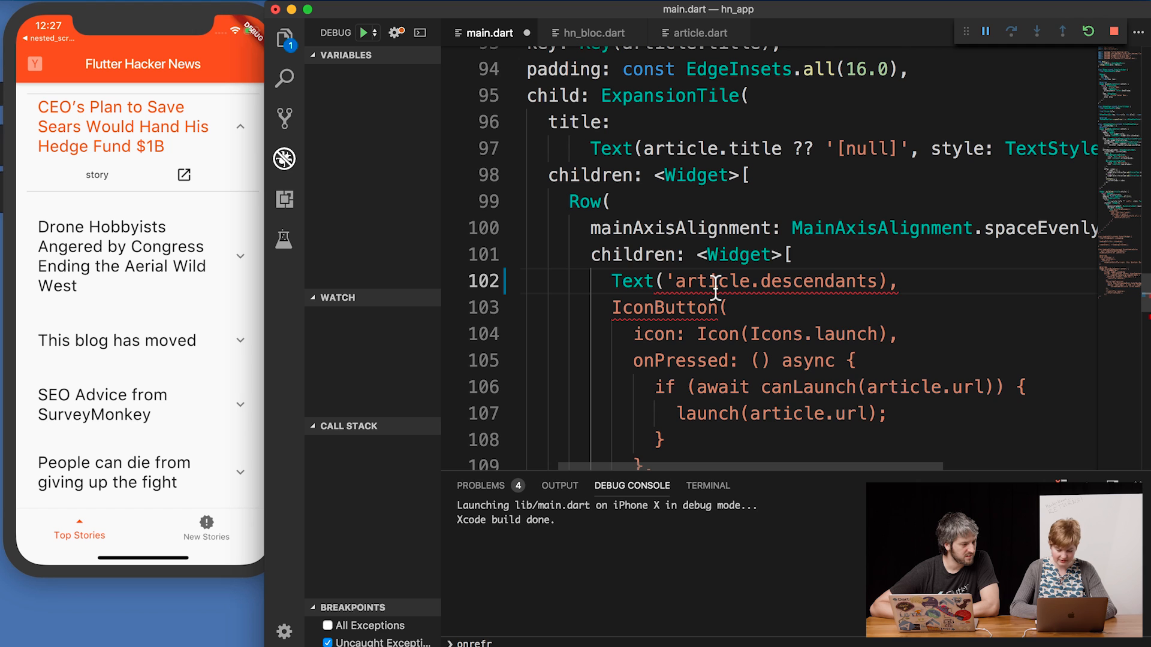
{"action": "type", "text": "${"}
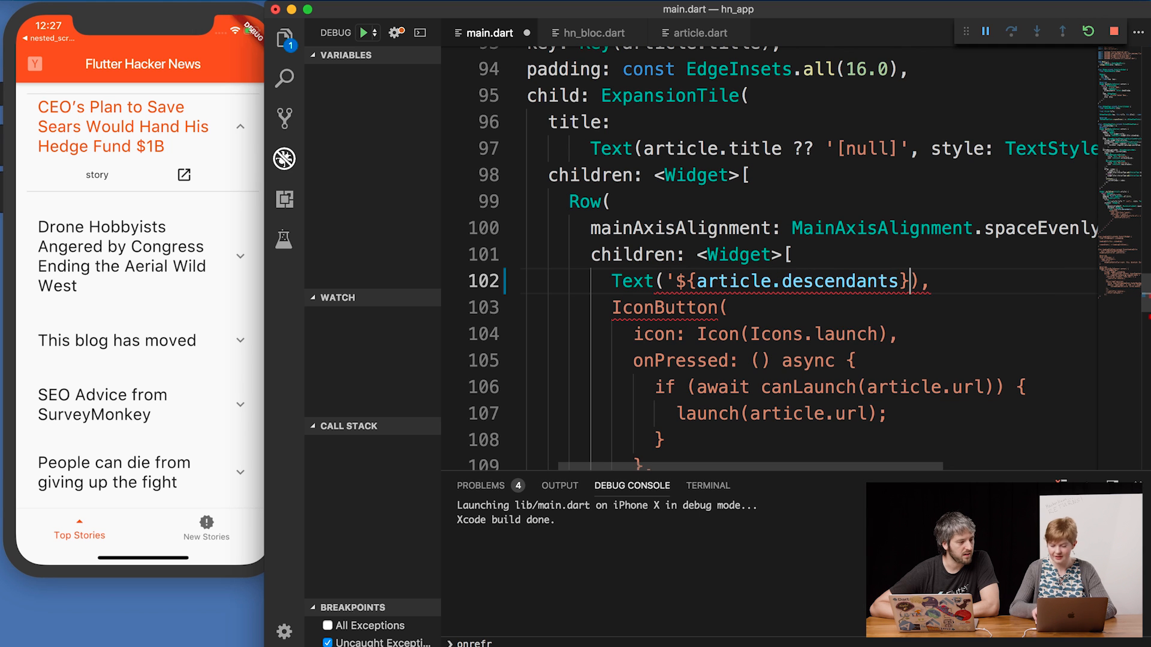
{"action": "type", "text": "comments'"}
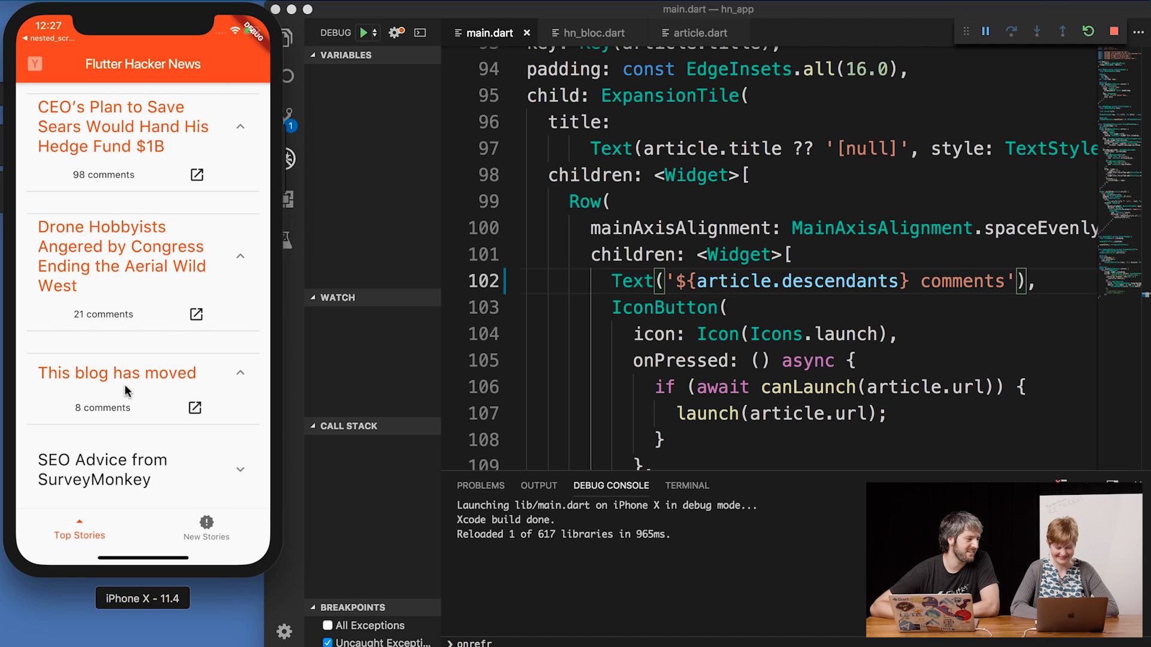
{"action": "mouse_move", "coordinate": [139, 377]}
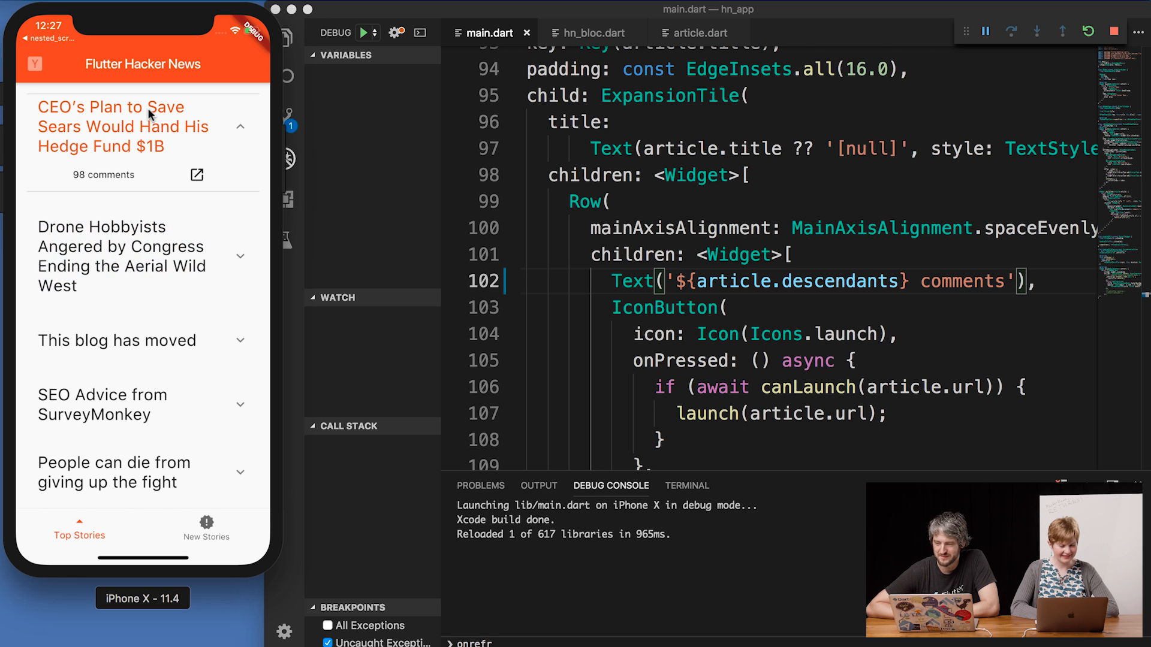
Collapse the expanded story, then tap New Stories, Top Stories and New Stories again in the simulator
{"action": "left_click", "coordinate": [239, 125]}
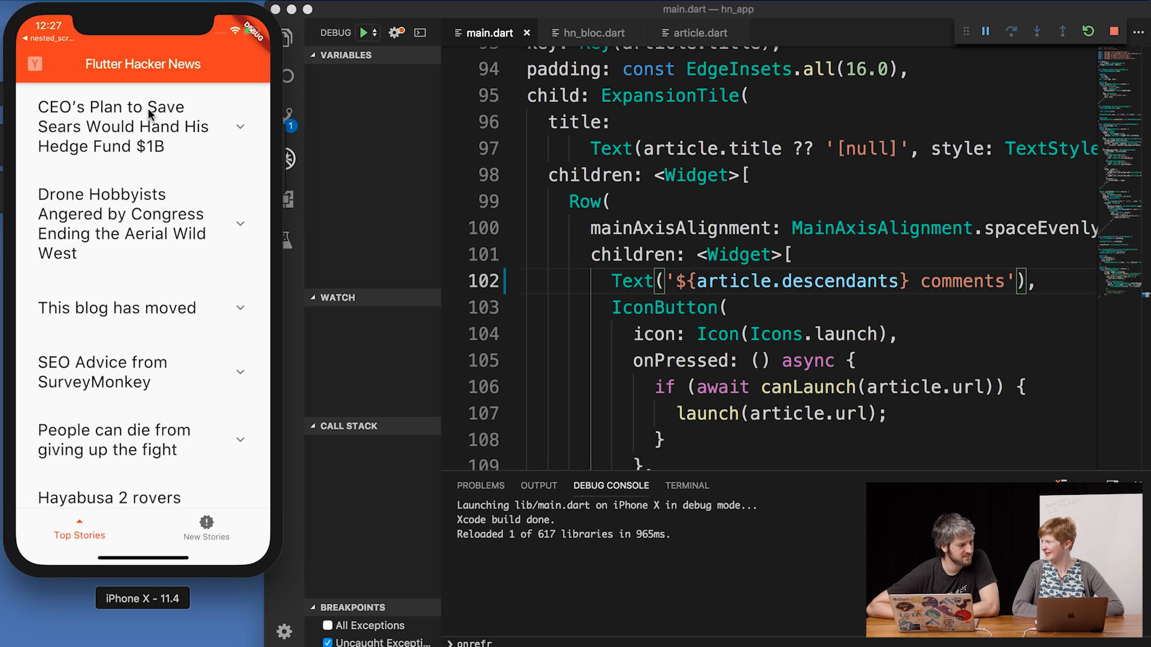
{"action": "mouse_move", "coordinate": [443, 71]}
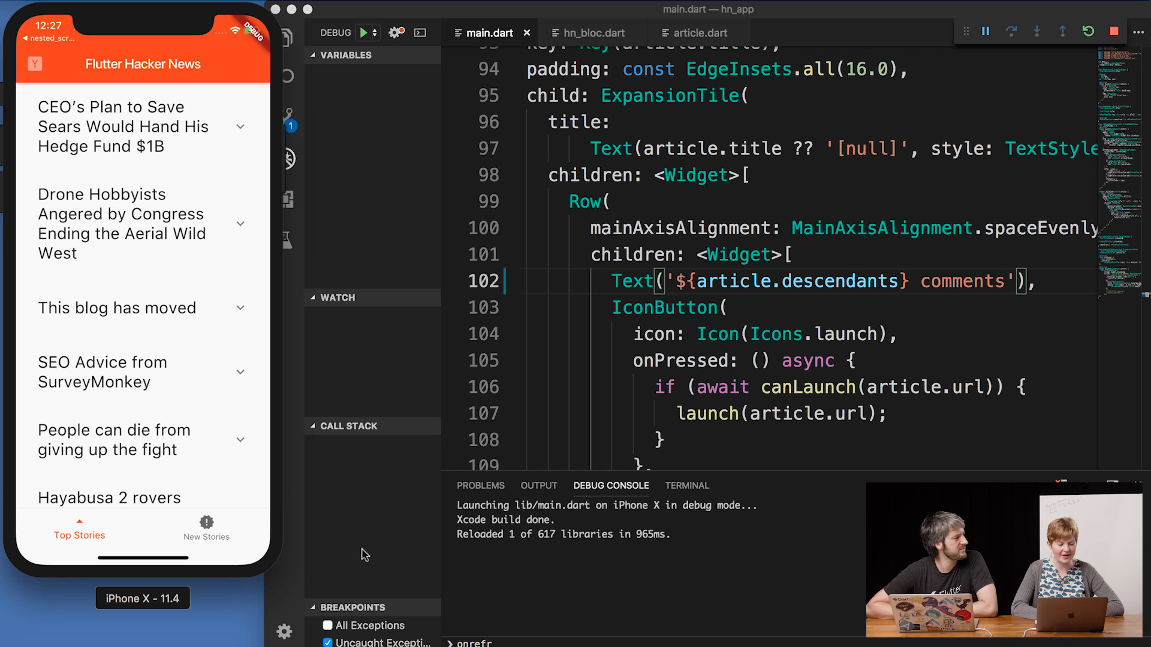
{"action": "left_click", "coordinate": [79, 527]}
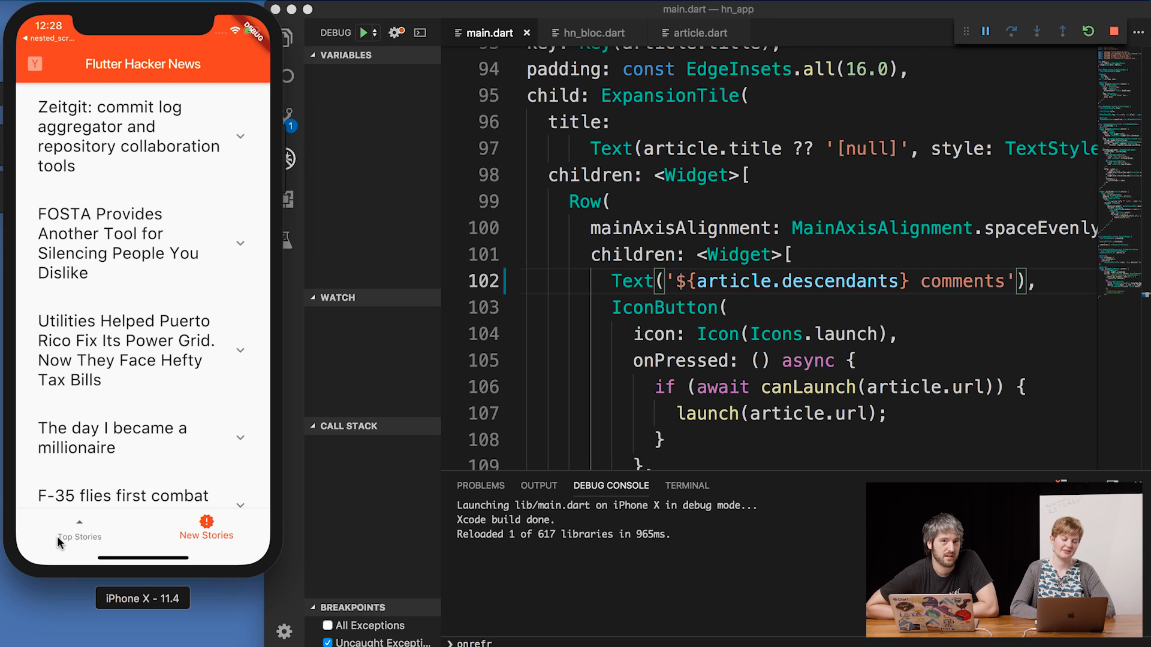
{"action": "left_click", "coordinate": [79, 537]}
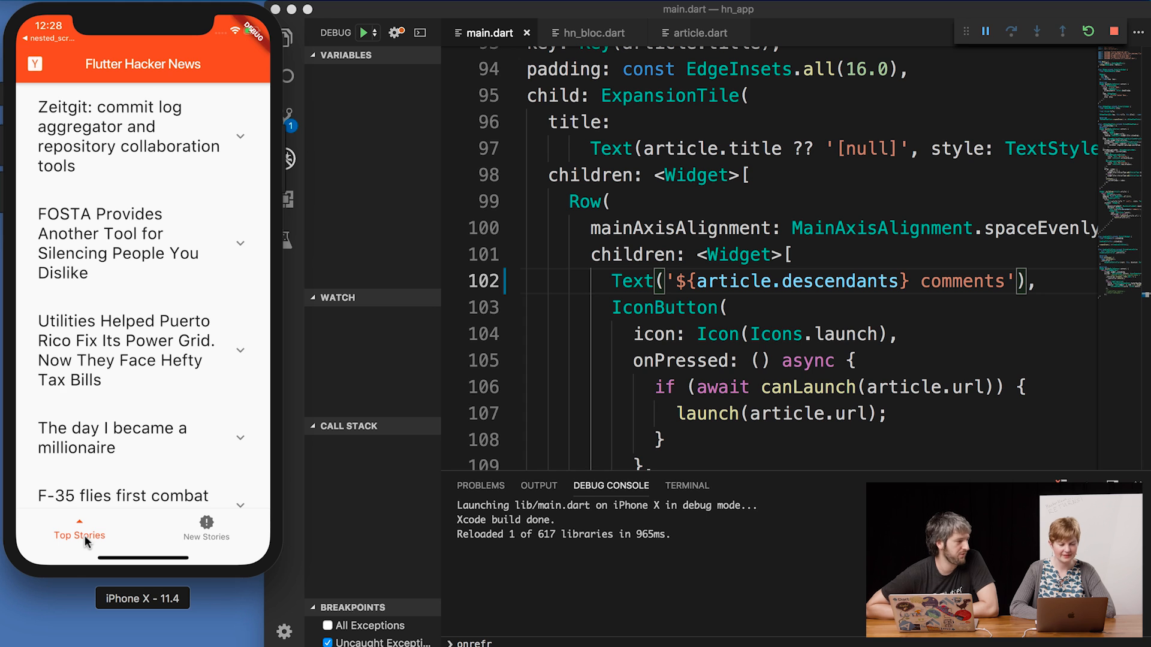
{"action": "left_click", "coordinate": [206, 528]}
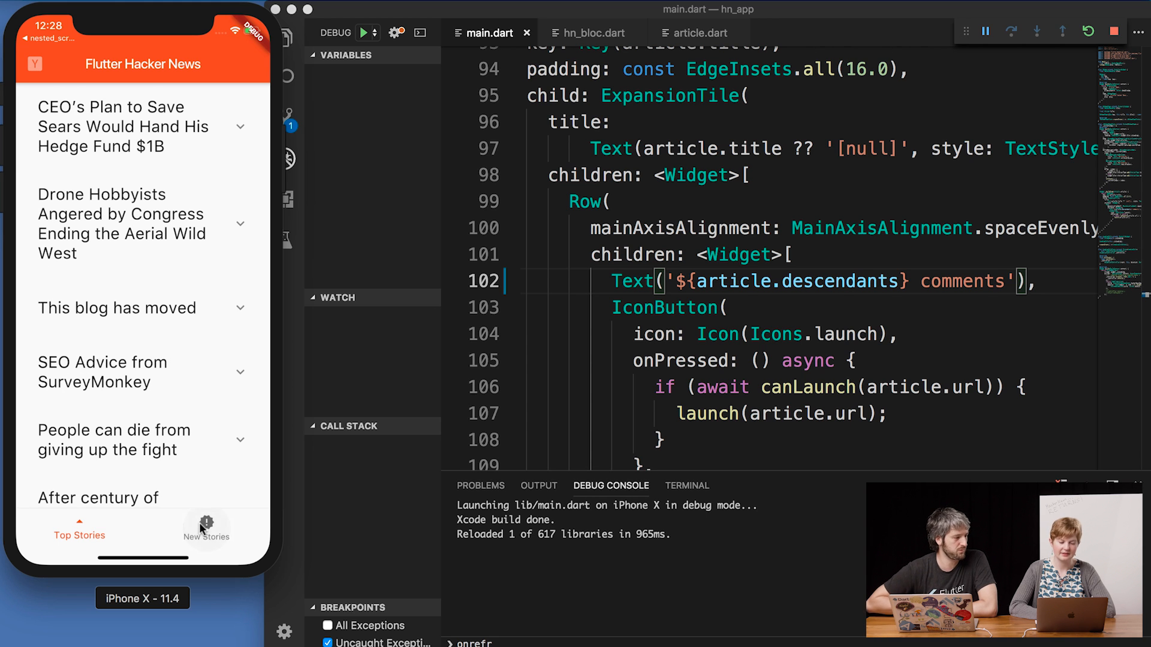
{"action": "left_click", "coordinate": [206, 535]}
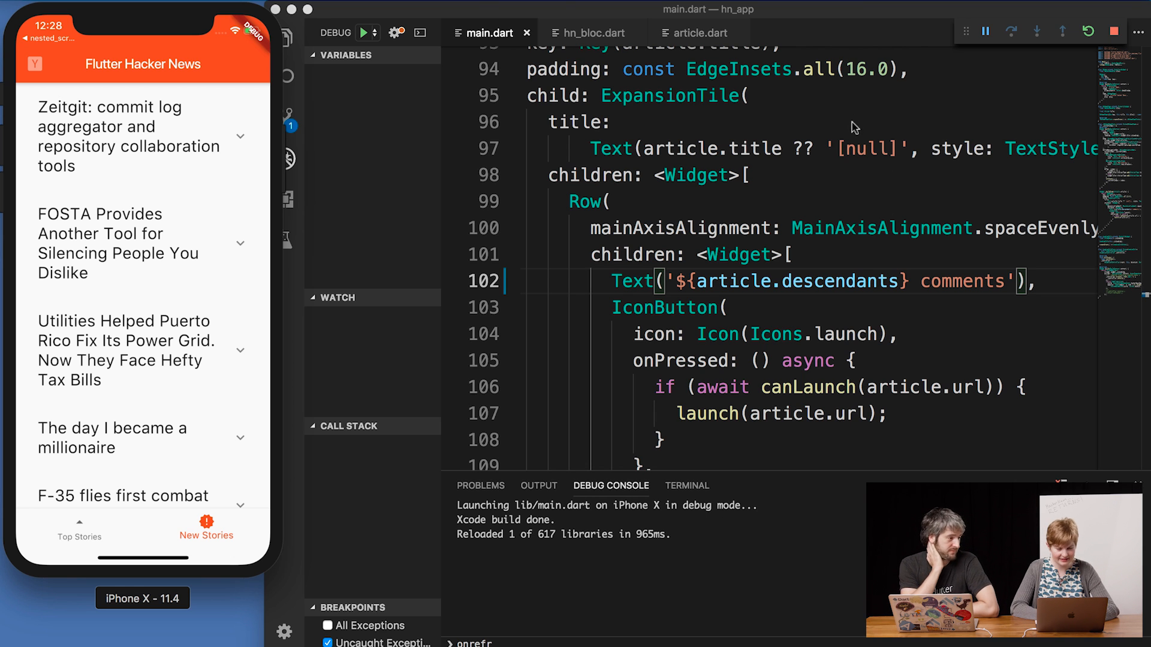
{"action": "left_click", "coordinate": [594, 33]}
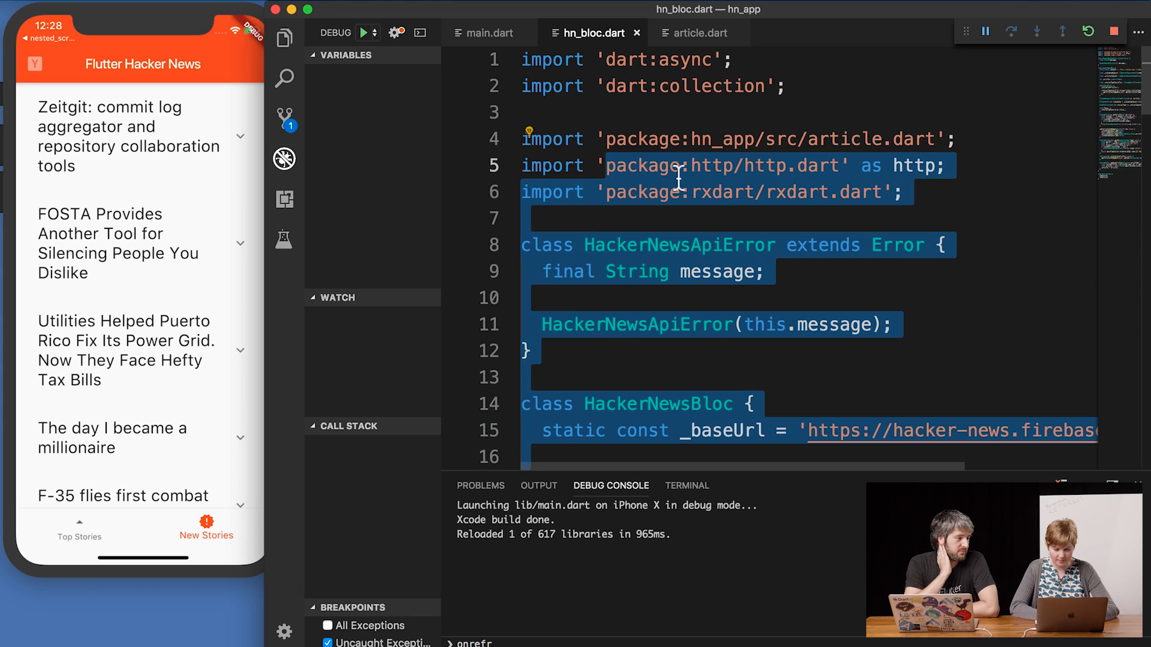
{"action": "scroll", "scroll_direction": "down", "scroll_amount": 3}
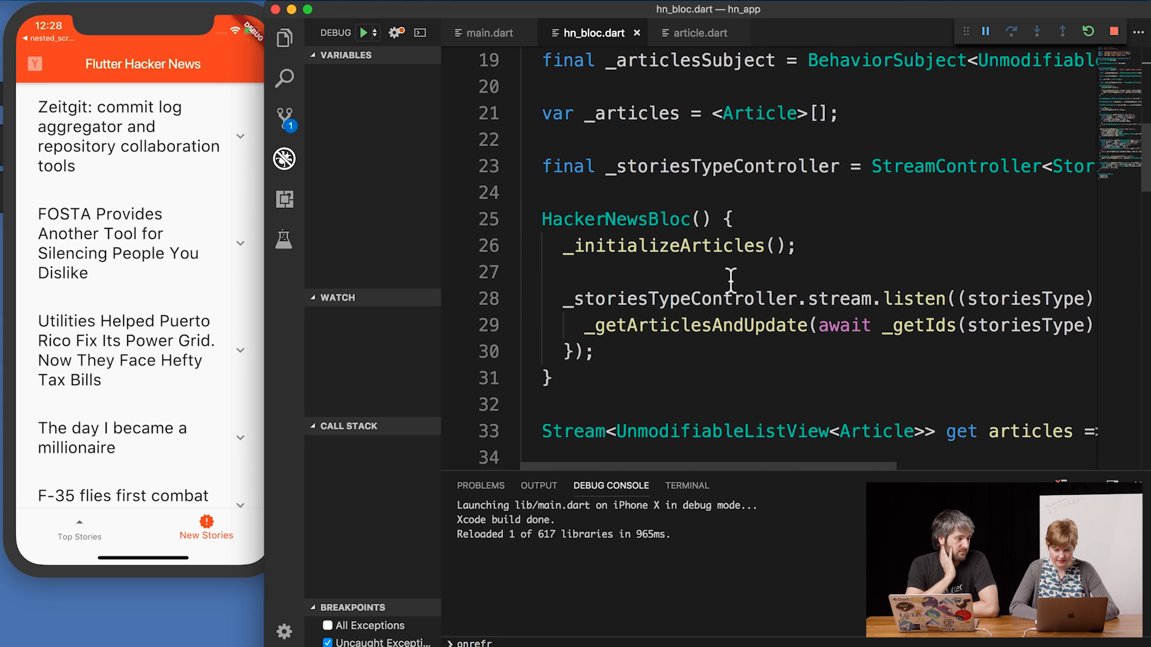
{"action": "scroll", "scroll_direction": "down", "scroll_amount": 3}
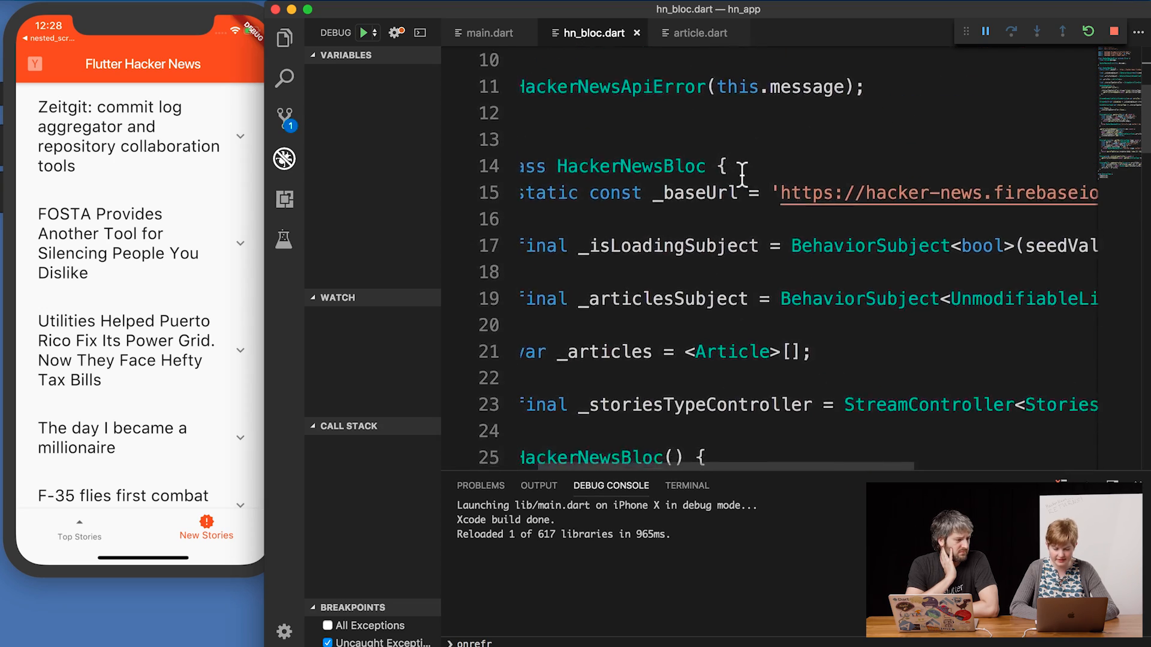
{"action": "scroll", "scroll_direction": "down", "scroll_amount": 3}
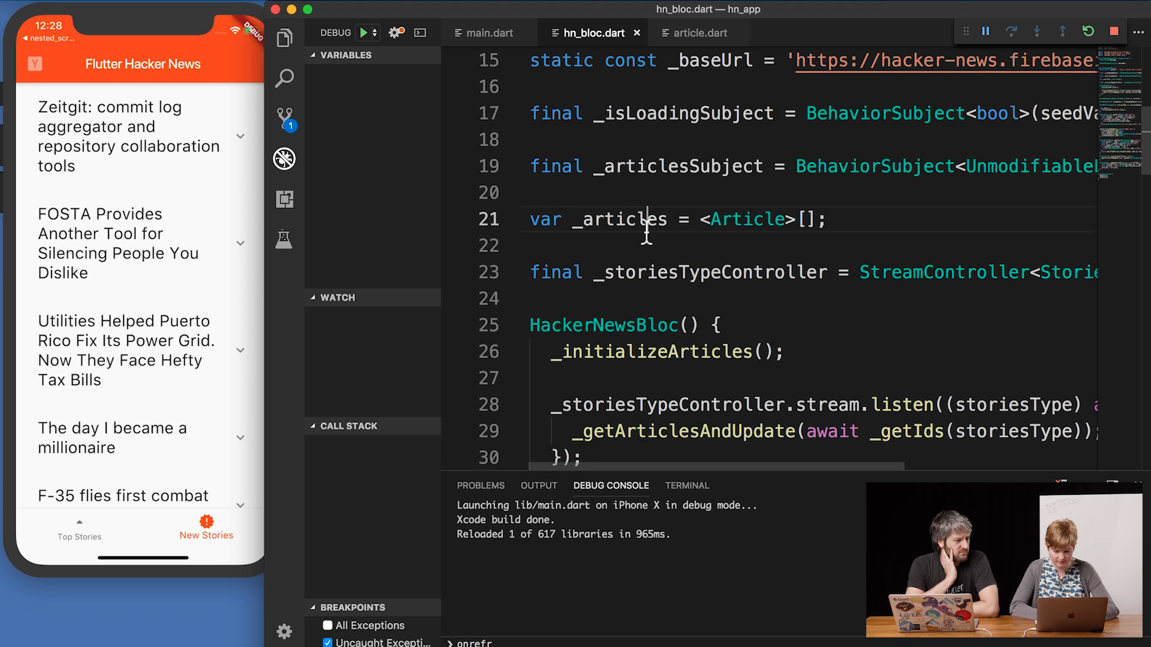
{"action": "scroll", "scroll_direction": "down", "scroll_amount": 3}
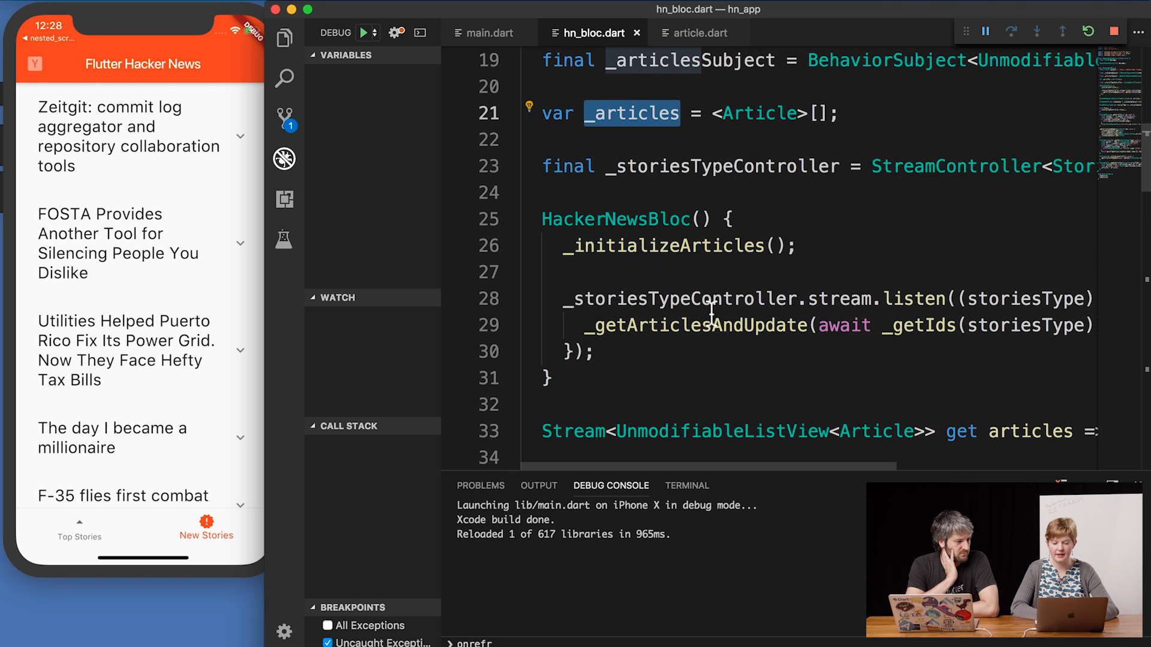
{"action": "scroll", "scroll_direction": "down", "scroll_amount": 3}
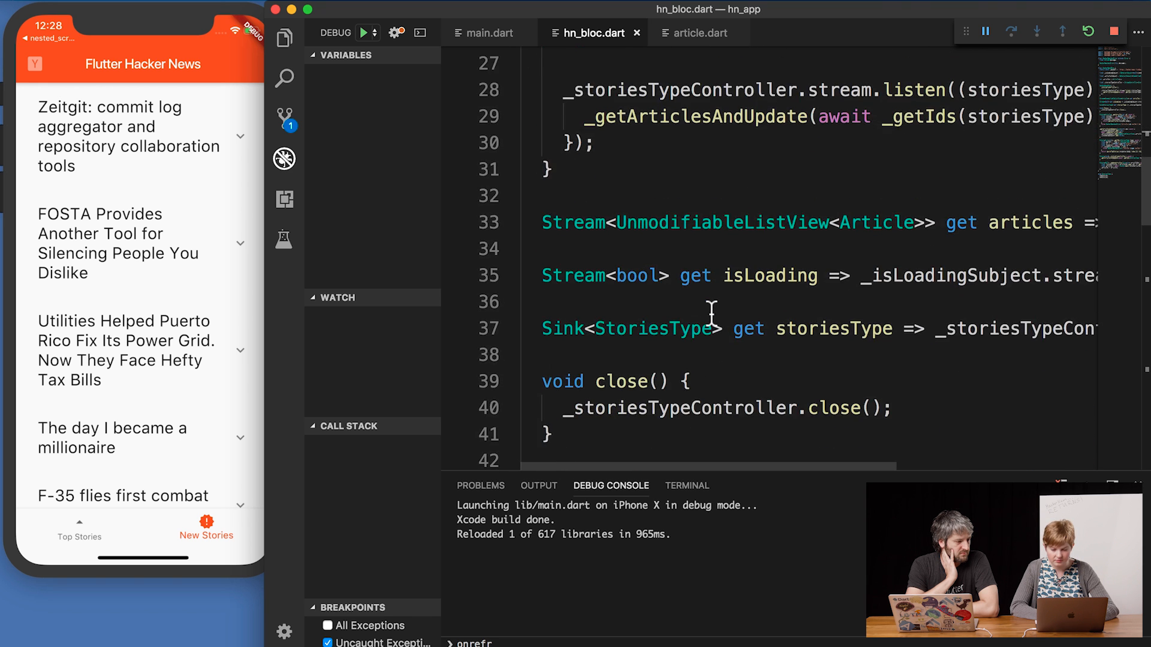
{"action": "scroll", "scroll_direction": "down", "scroll_amount": 3}
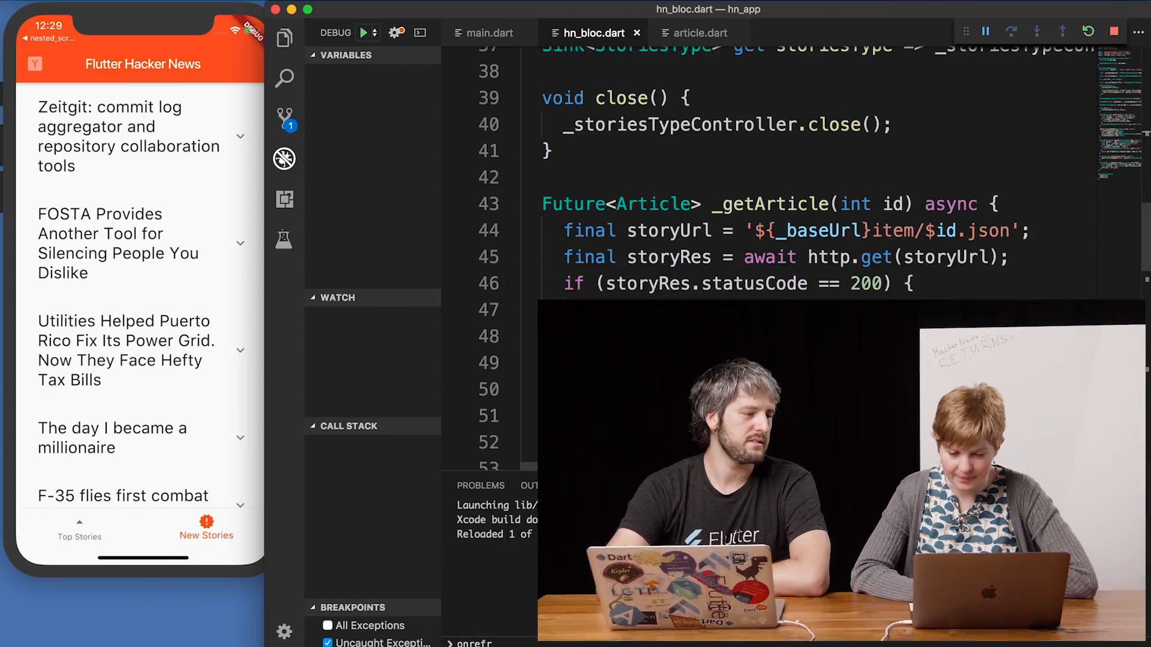
{"action": "scroll", "scroll_direction": "down", "scroll_amount": 3}
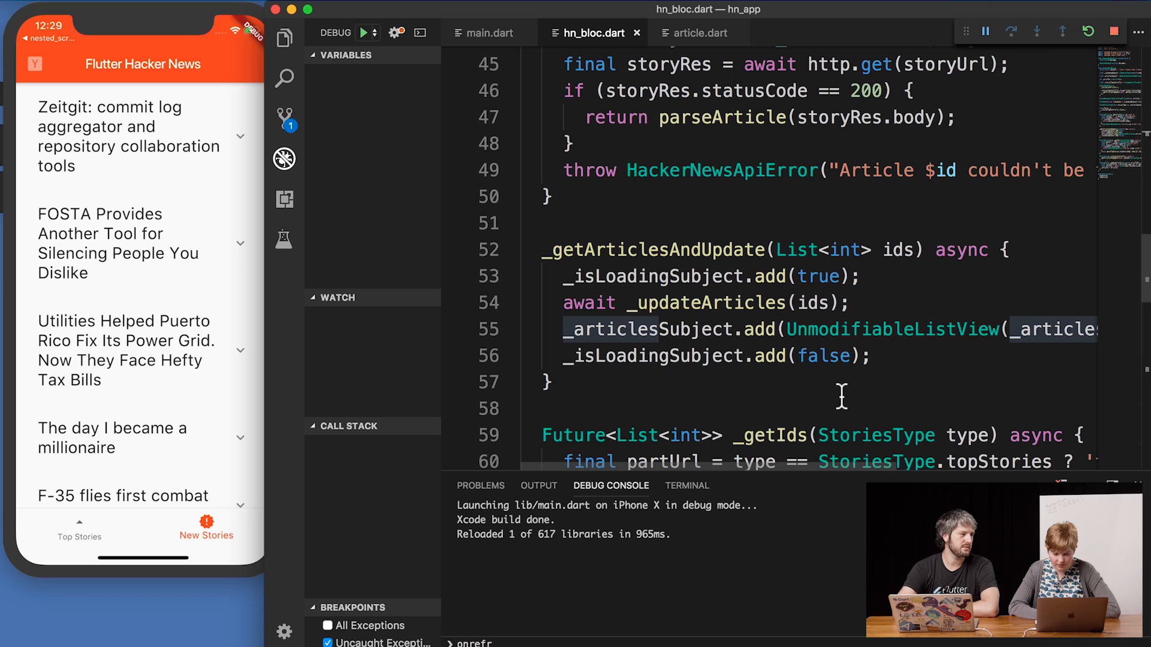
{"action": "scroll", "scroll_direction": "down", "scroll_amount": 3}
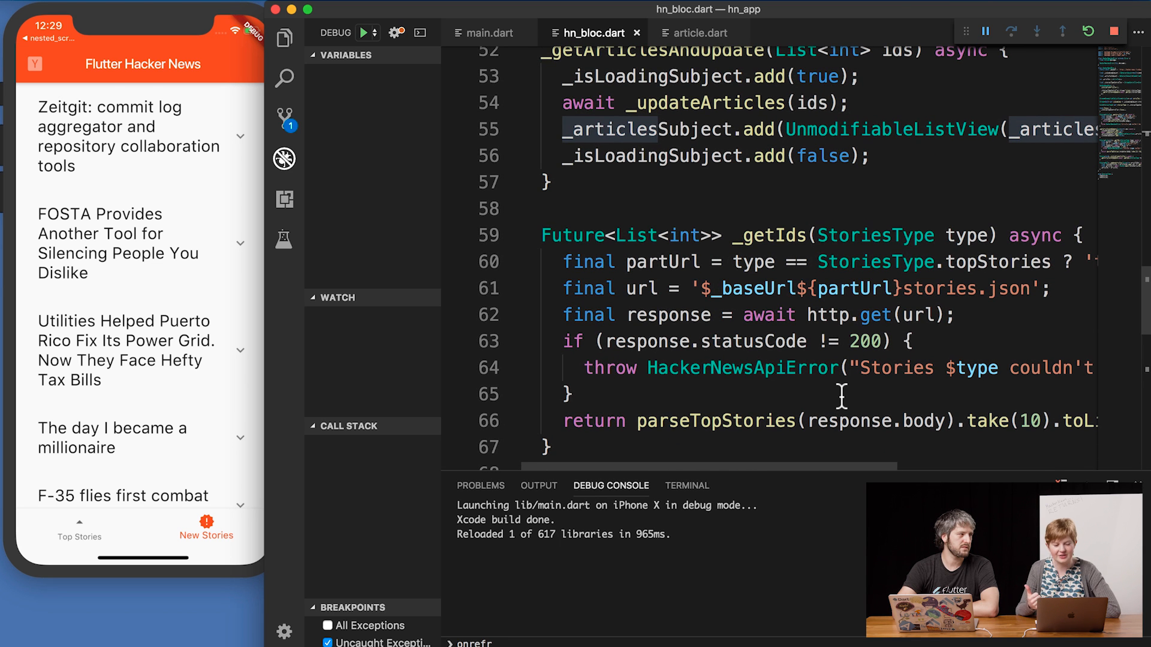
{"action": "scroll", "scroll_direction": "down", "scroll_amount": 3}
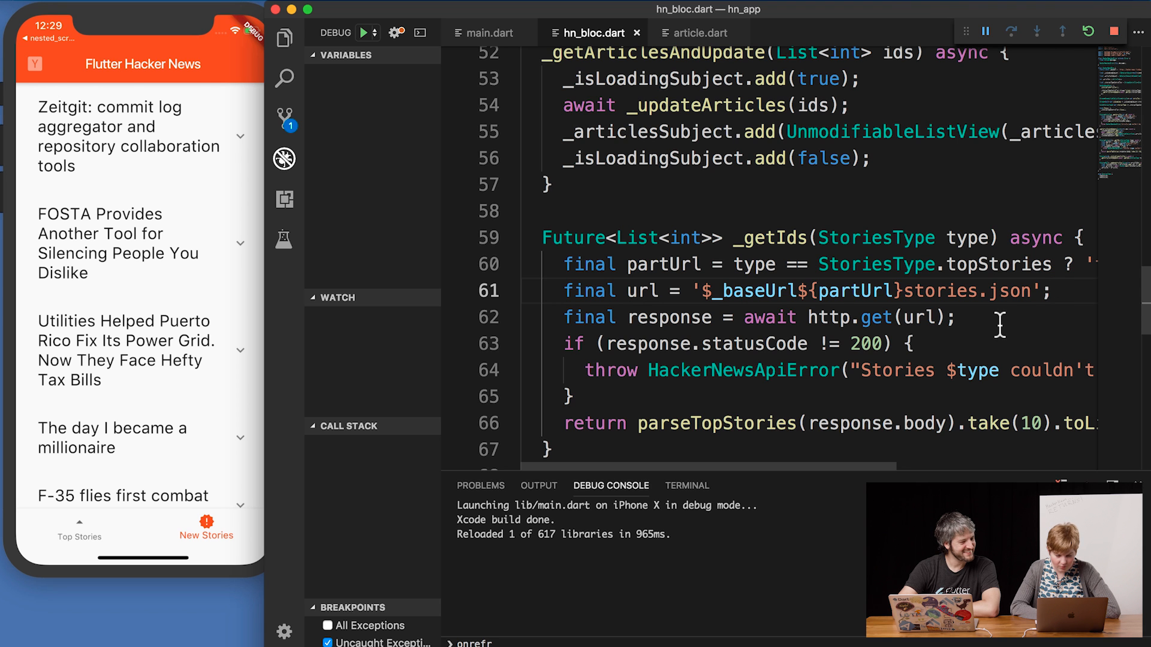
{"action": "scroll", "scroll_direction": "down", "scroll_amount": 3}
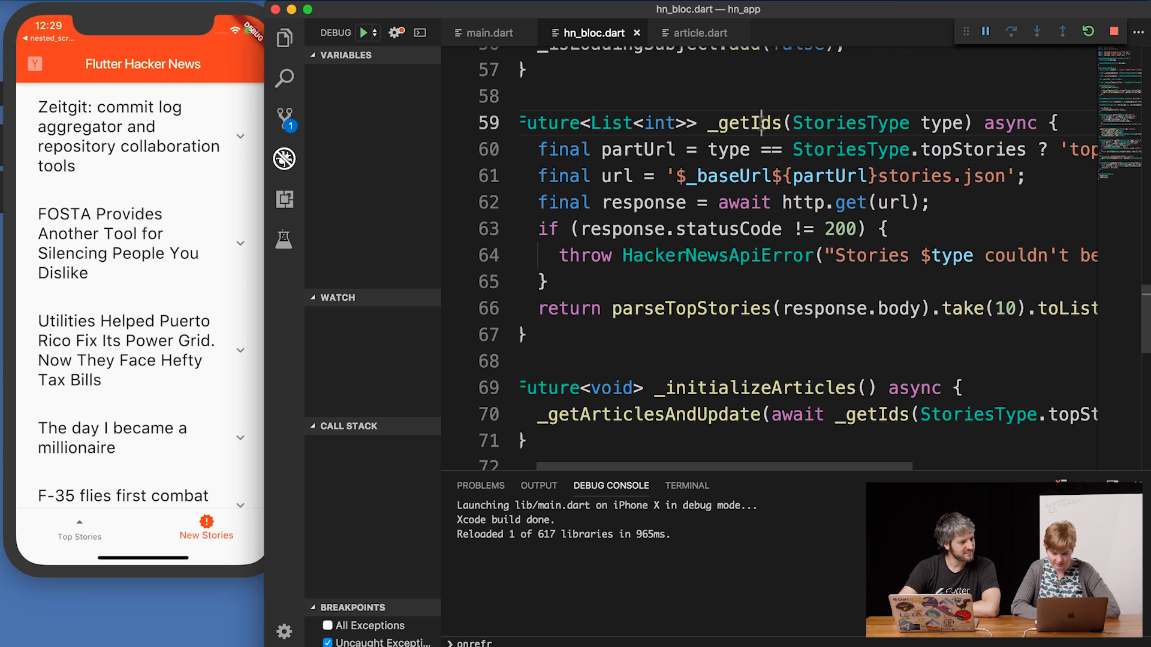
List all references to _getIds, close the peek, then search the file for _getI
{"action": "right_click", "coordinate": [743, 122]}
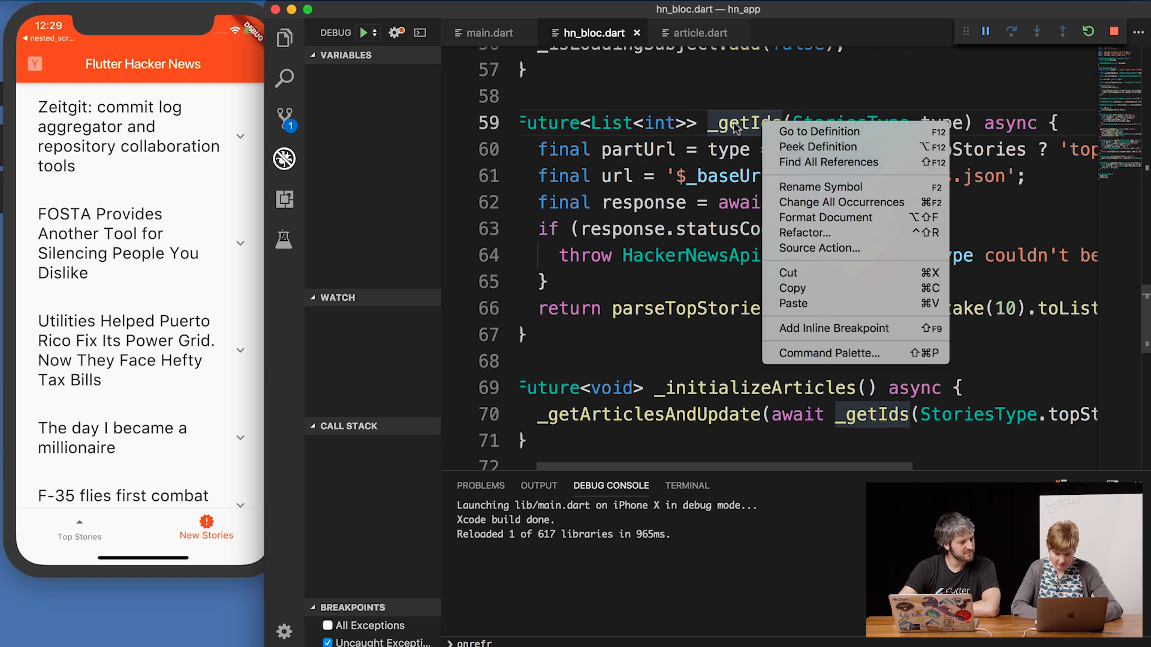
{"action": "mouse_move", "coordinate": [803, 162]}
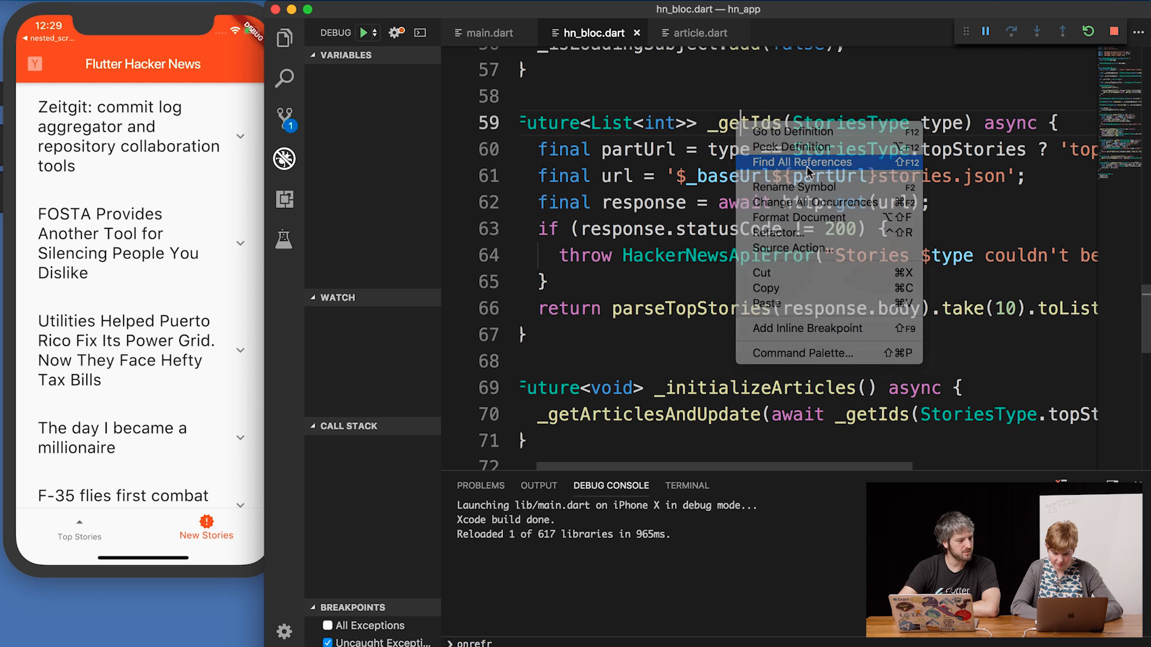
{"action": "left_click", "coordinate": [802, 161]}
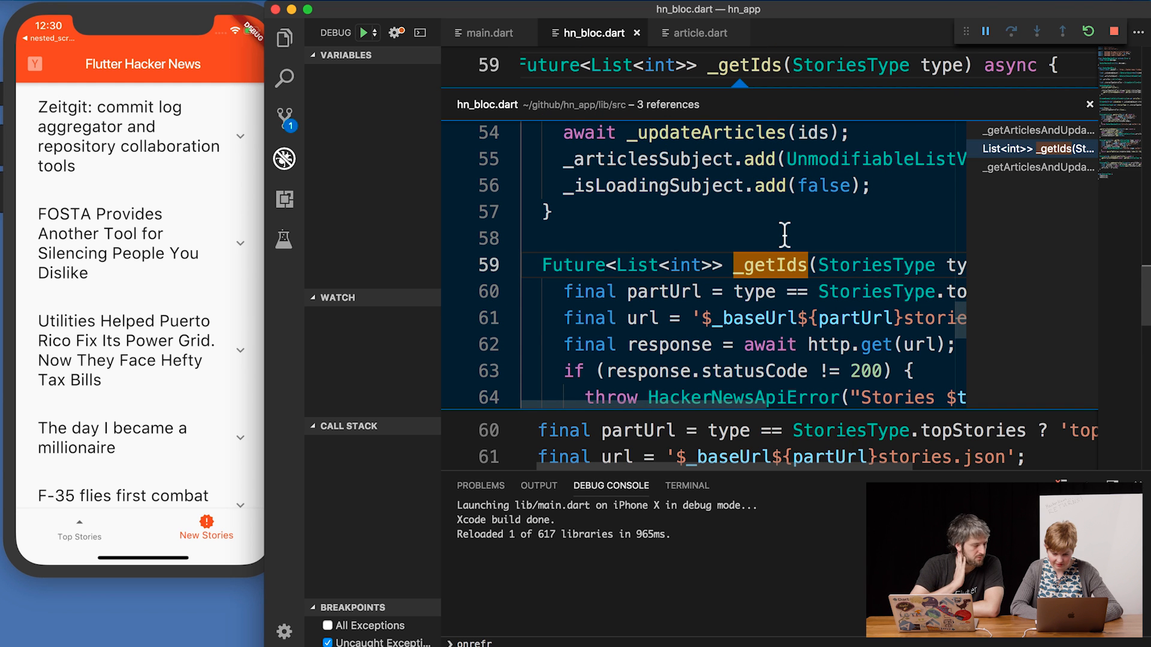
{"action": "left_click", "coordinate": [1035, 130]}
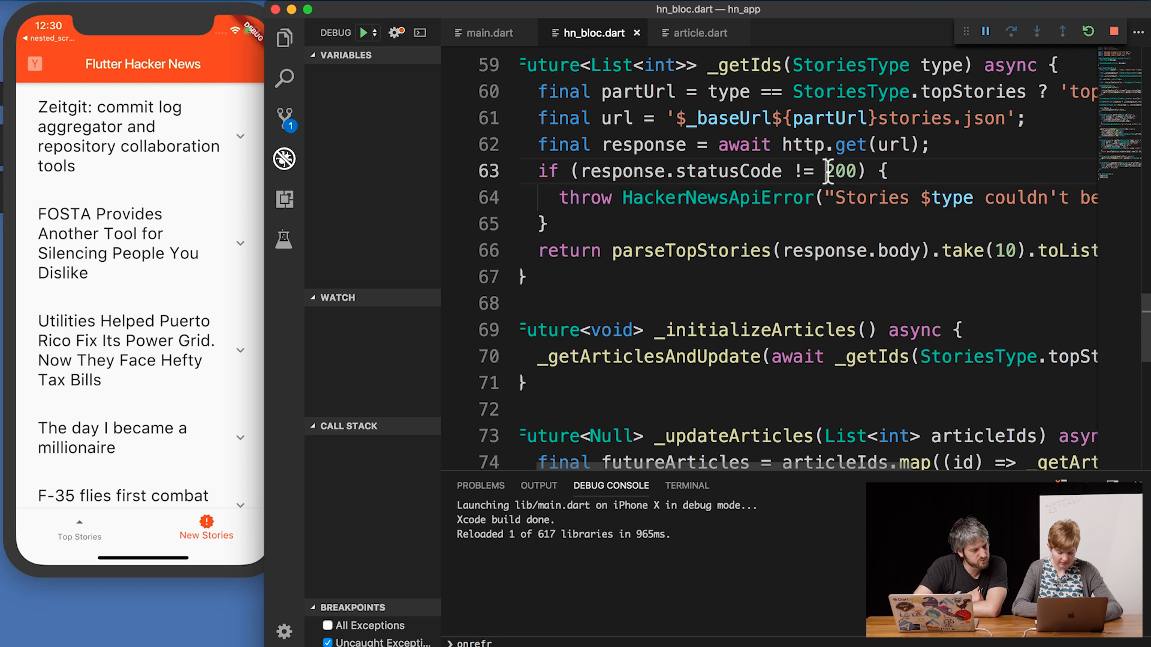
{"action": "type", "text": "_getIds"}
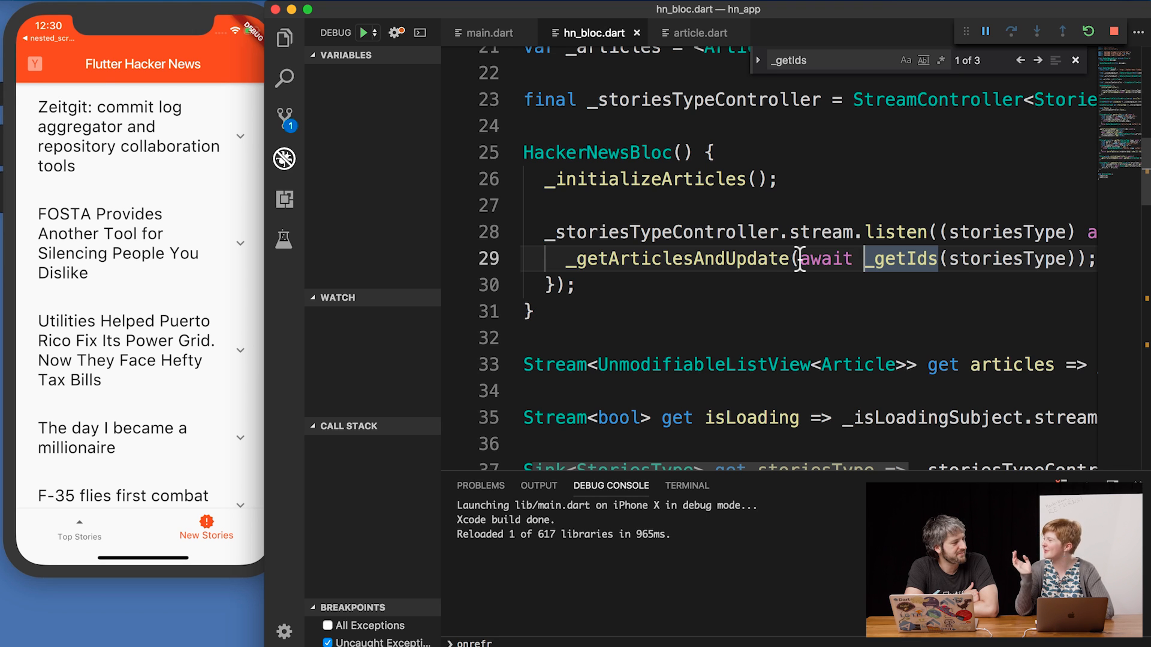
Jump to _getArticlesAndUpdate's definition and scroll to the top of the HackerNewsBloc class
{"action": "double_click", "coordinate": [675, 259]}
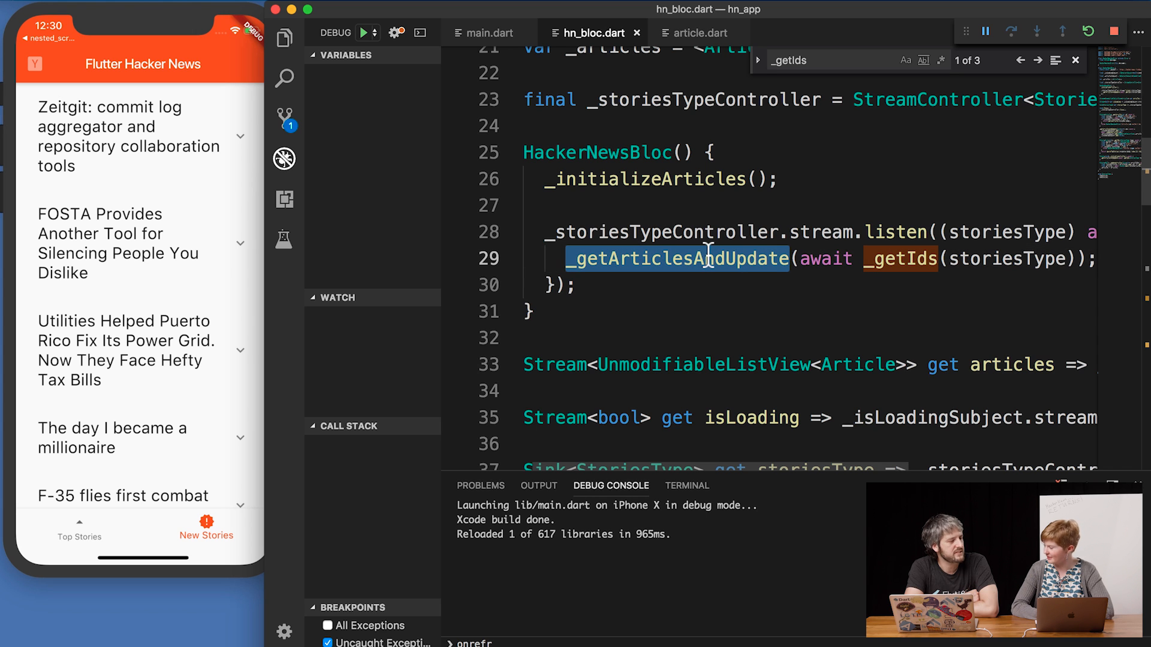
{"action": "right_click", "coordinate": [705, 258]}
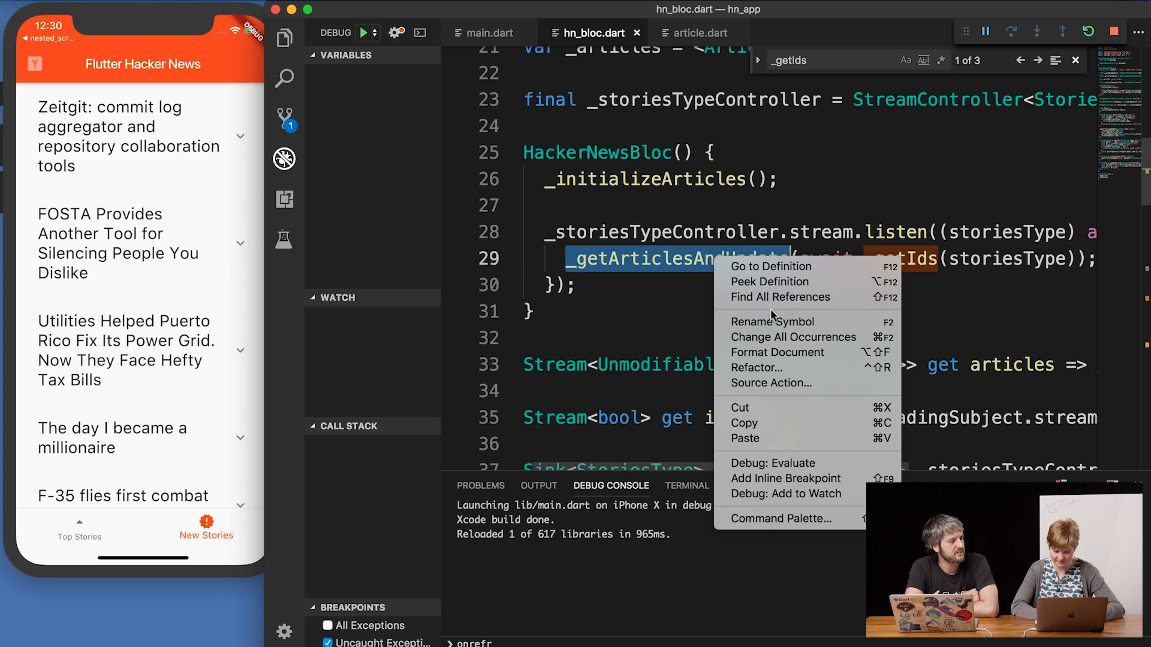
{"action": "left_click", "coordinate": [771, 266]}
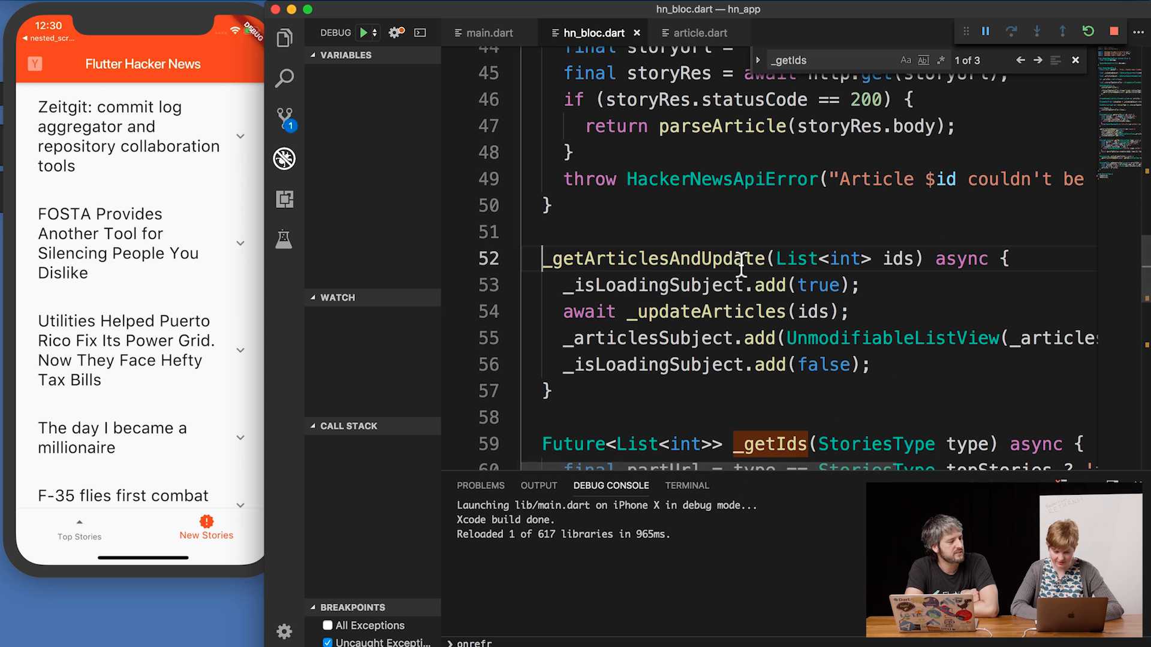
{"action": "scroll", "scroll_direction": "down", "scroll_amount": 3}
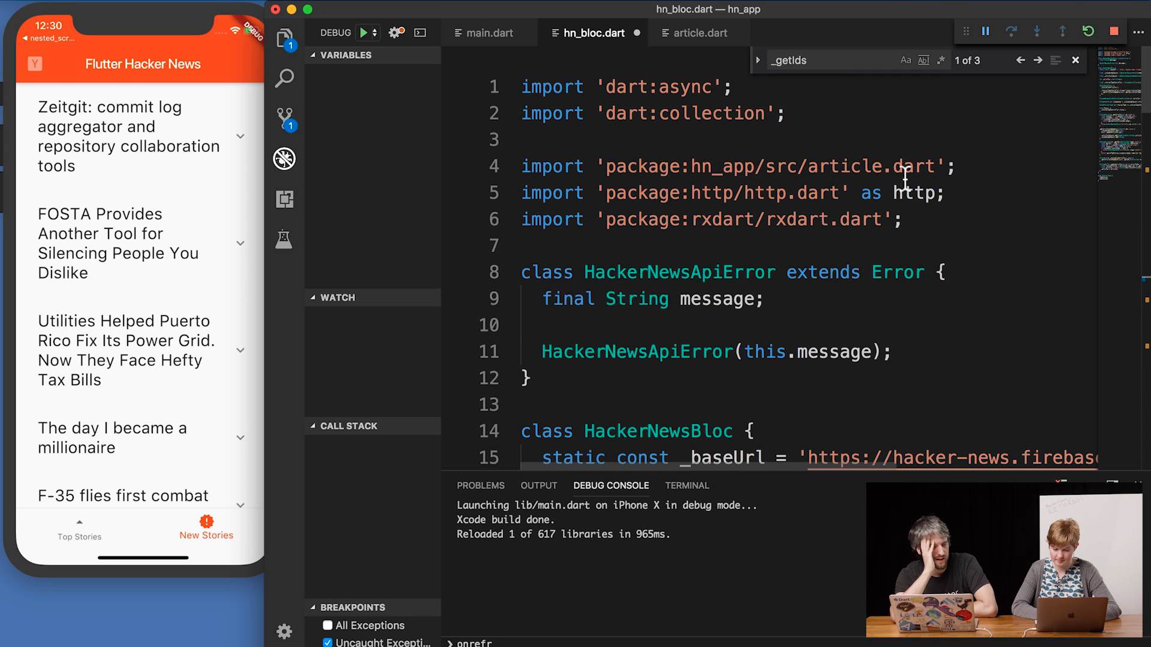
{"action": "scroll", "scroll_direction": "down", "scroll_amount": 3}
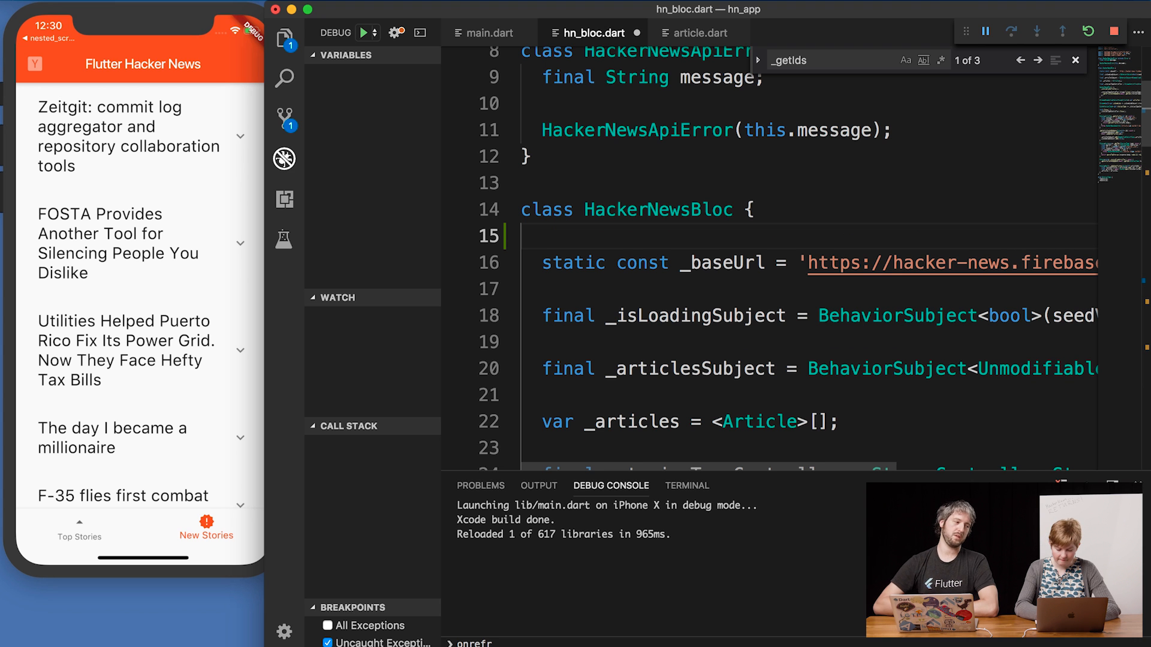
Declare a HashMap<int, Article> _cachedArticles field at the top of HackerNewsBloc
{"action": "type", "text": "HashMap"}
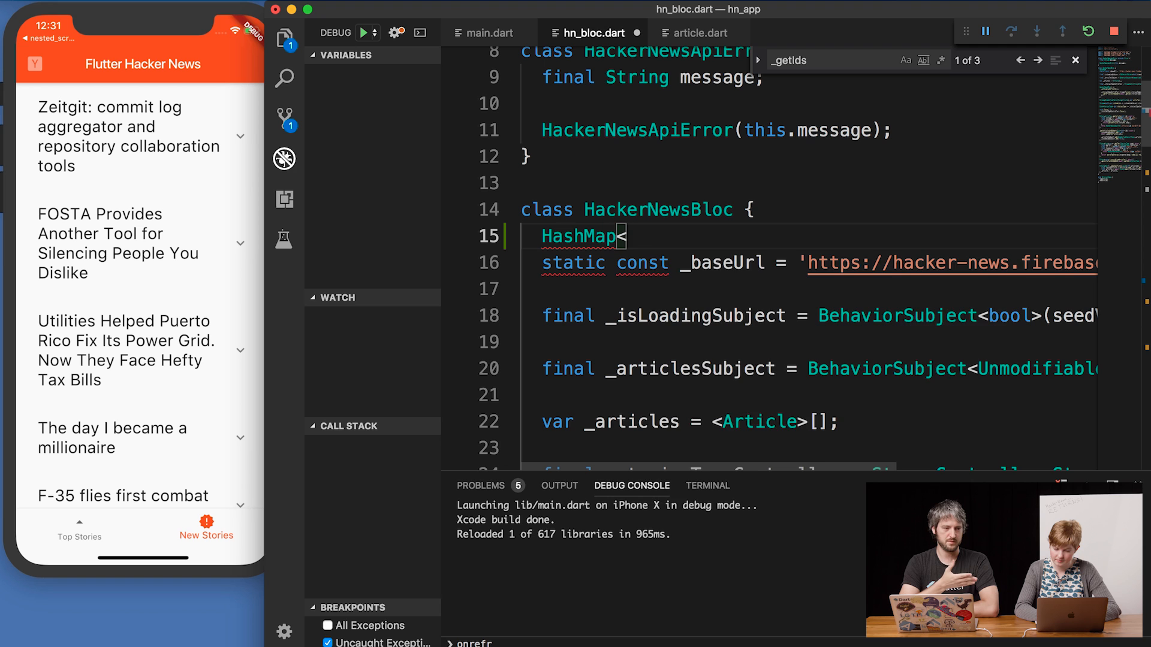
{"action": "type", "text": "<int, Article"}
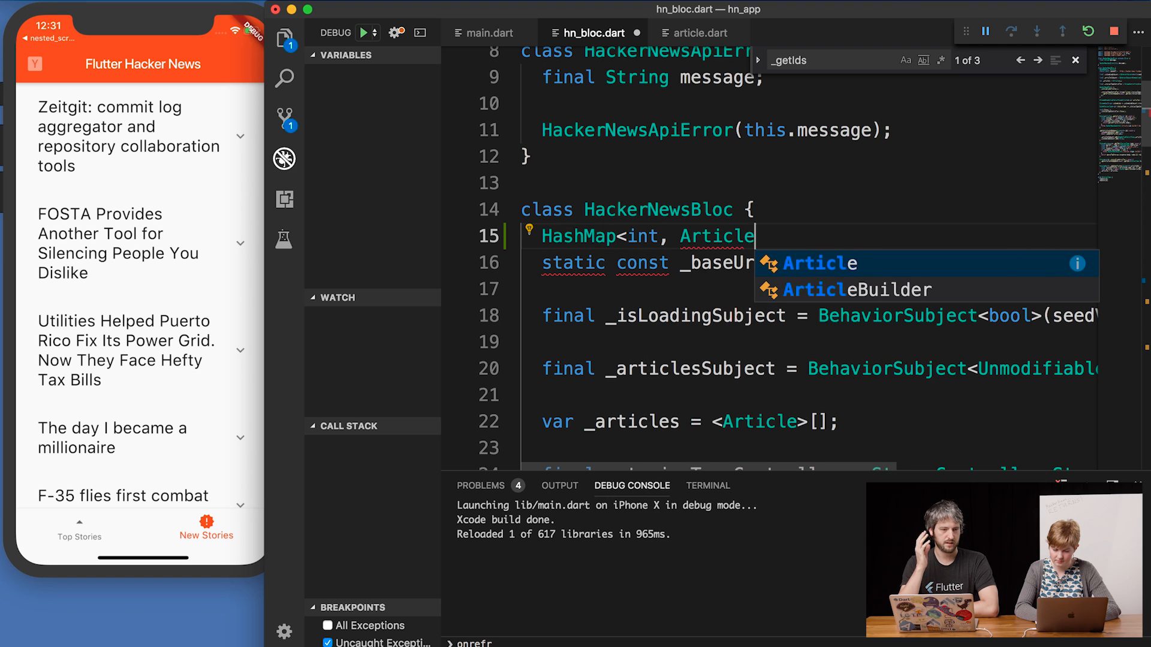
{"action": "type", "text": "_cache"}
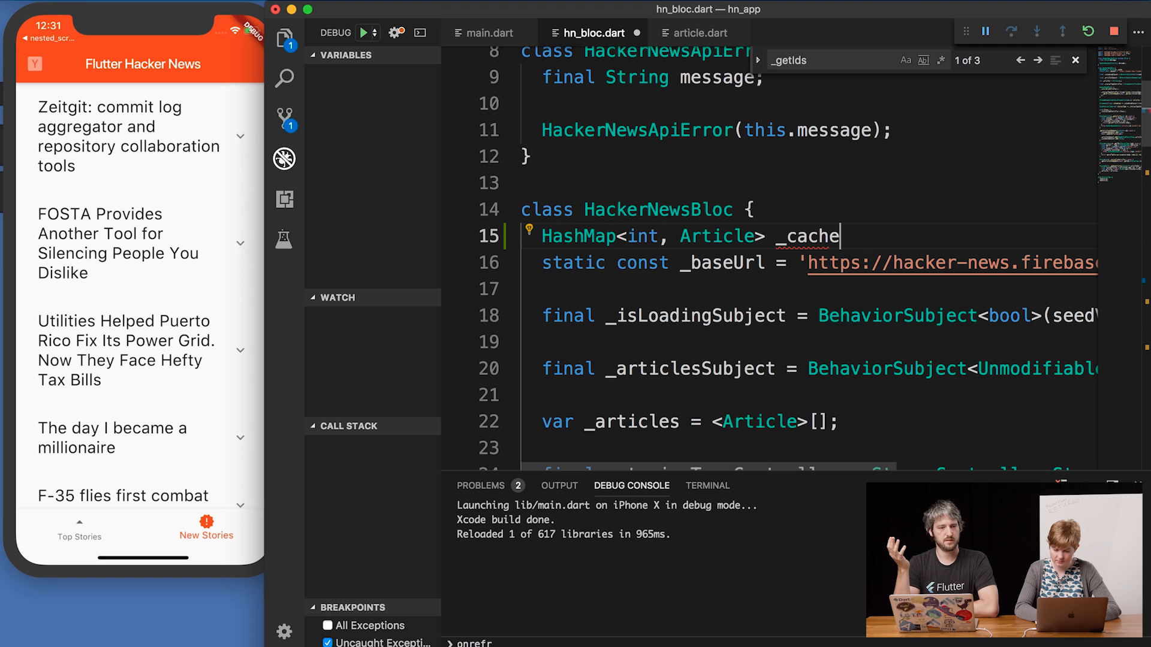
{"action": "type", "text": "dARt"}
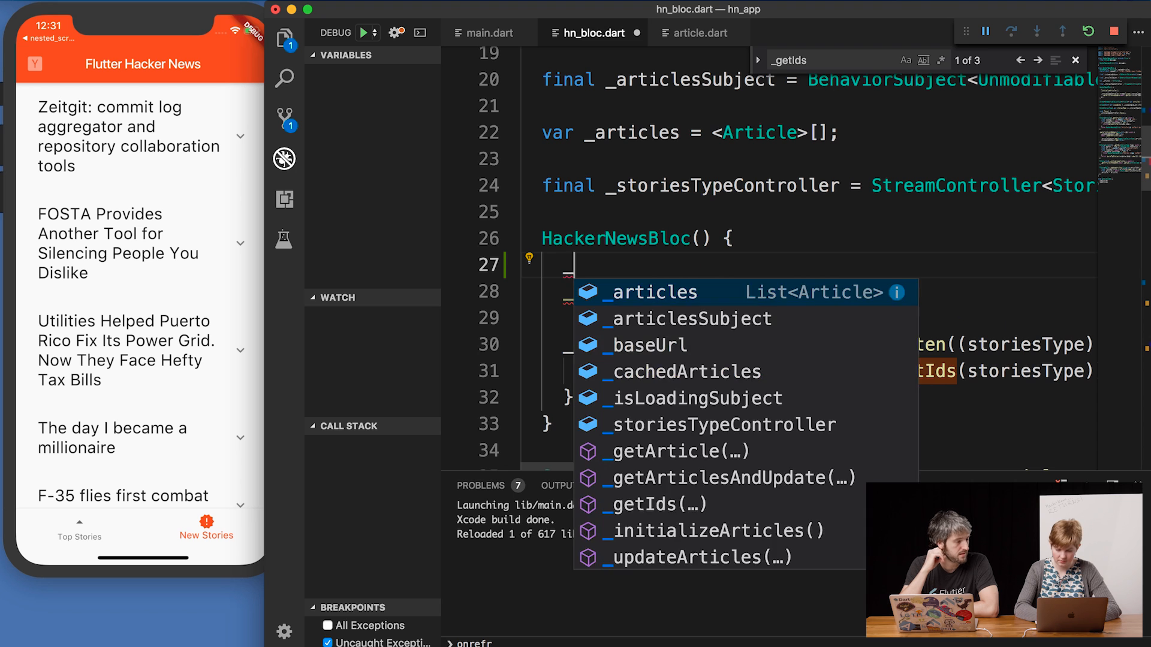
Initialize _cachedArticles = HashMap<int, Article>() in the constructor via autocomplete
{"action": "type", "text": "_cachedArticles"}
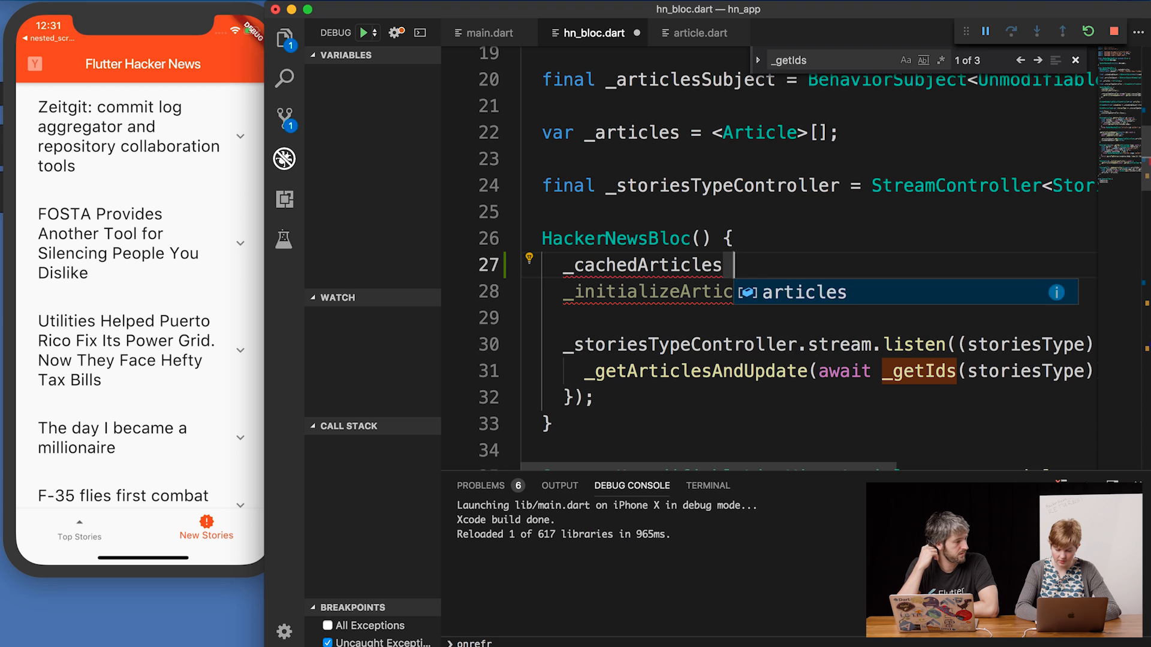
{"action": "type", "text": "= HashMap<int,"}
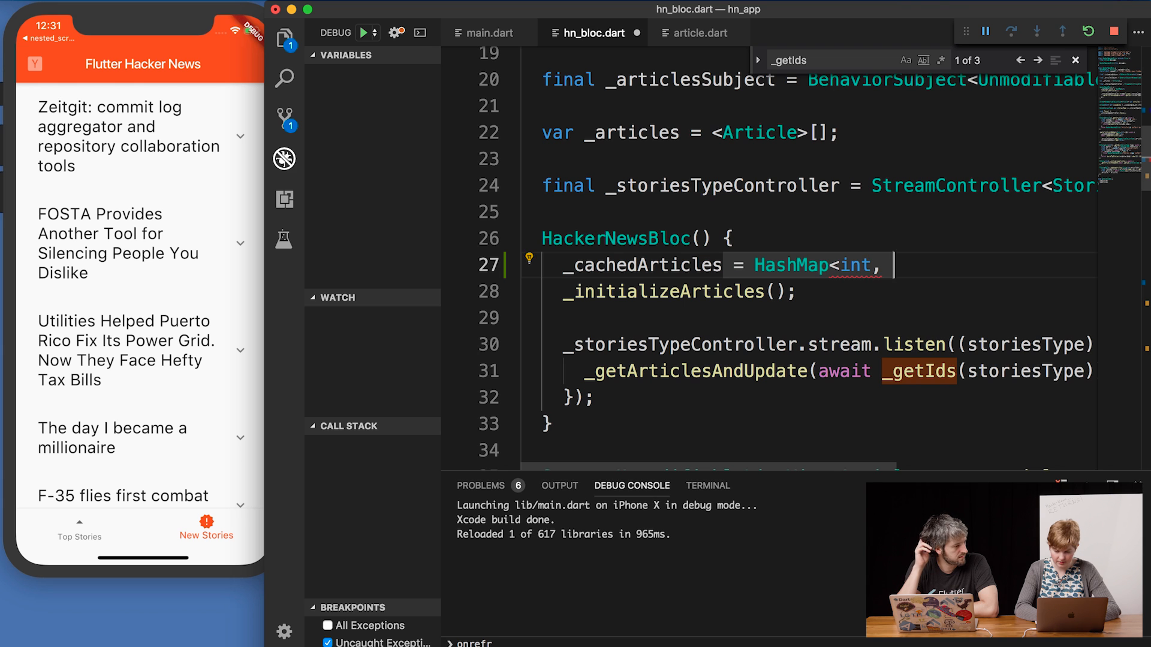
{"action": "type", "text": "Articles"}
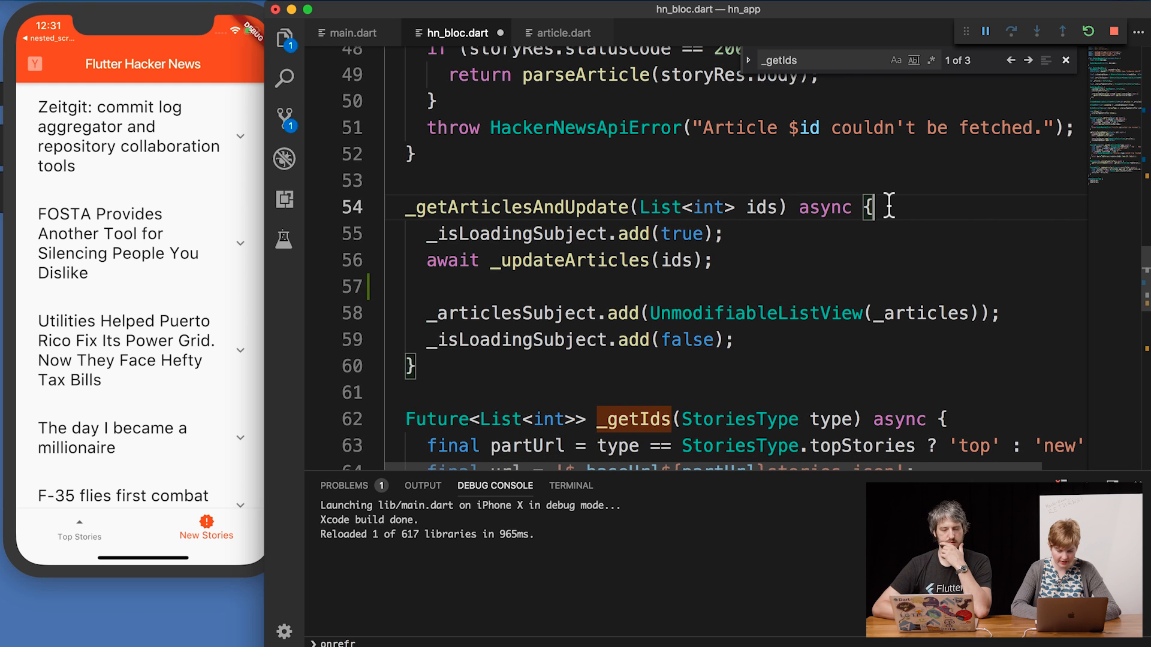
Locate and select the _initializeArticles method below the constructor to cut it
{"action": "double_click", "coordinate": [568, 260]}
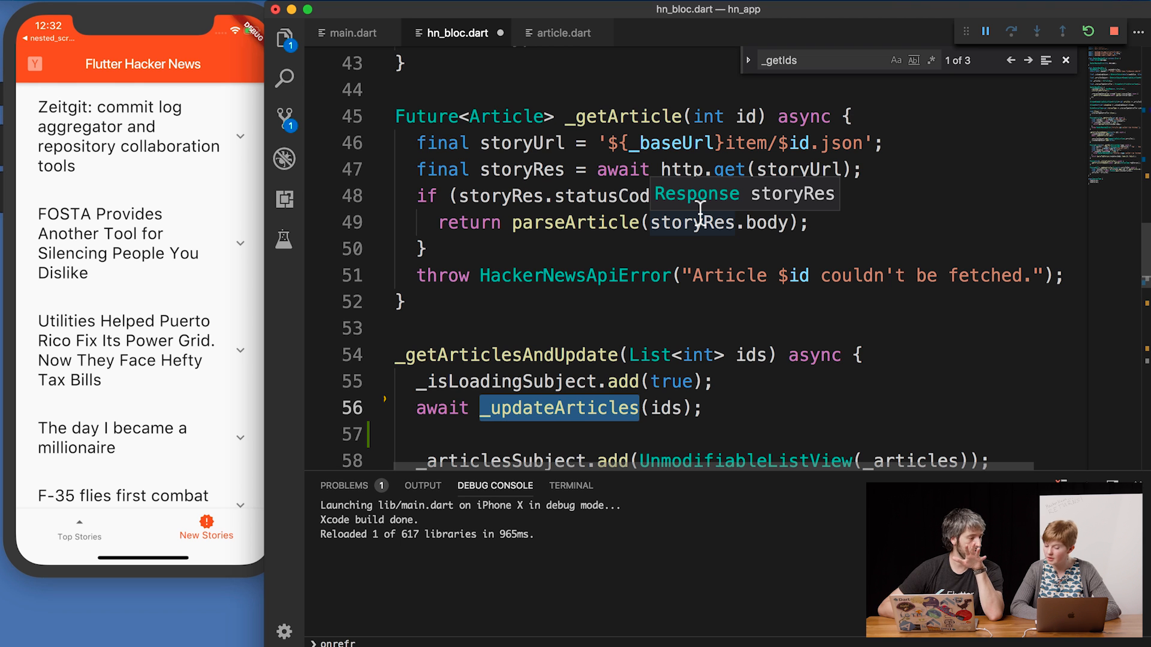
{"action": "scroll", "scroll_direction": "down", "scroll_amount": 3}
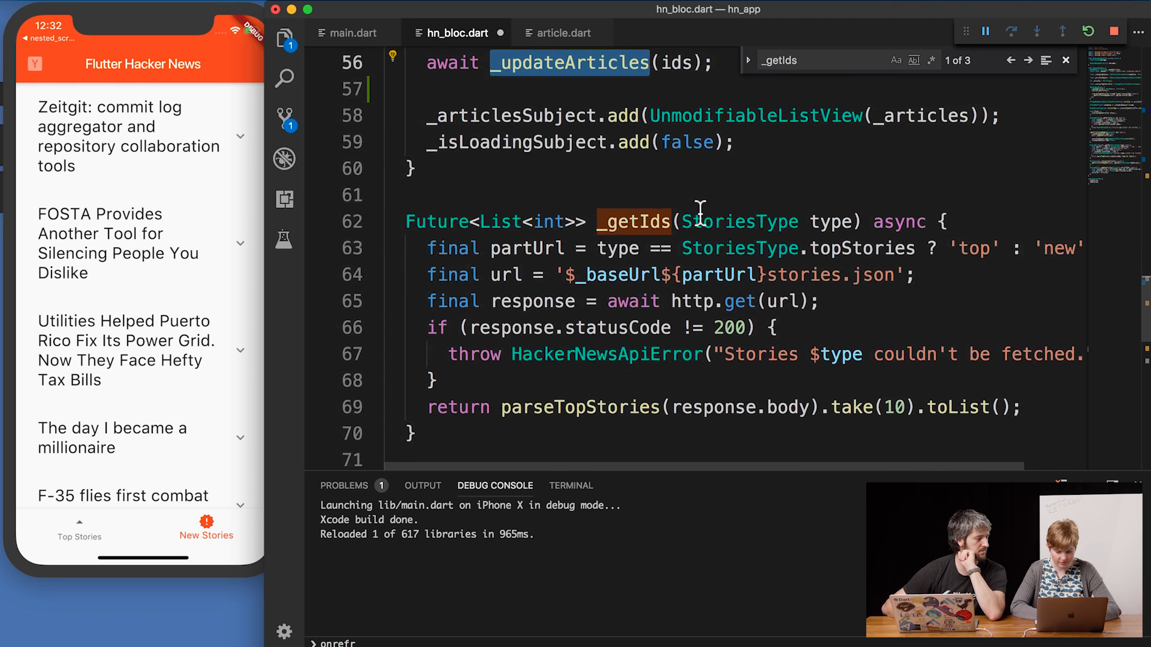
{"action": "scroll", "scroll_direction": "down", "scroll_amount": 3}
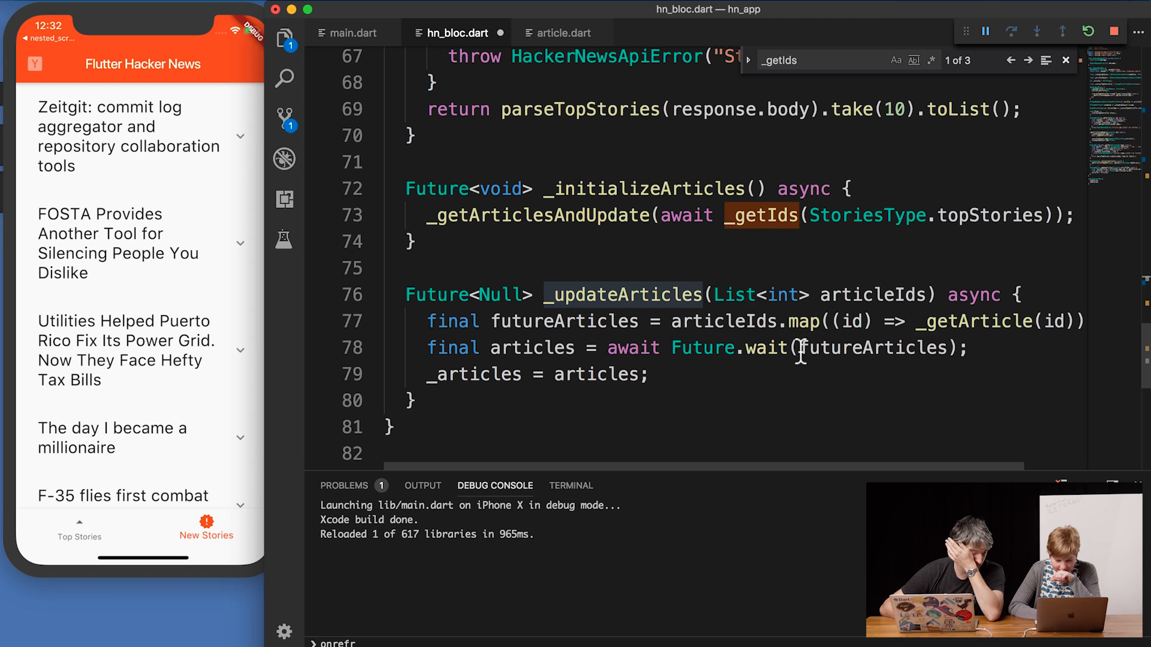
{"action": "mouse_move", "coordinate": [703, 351]}
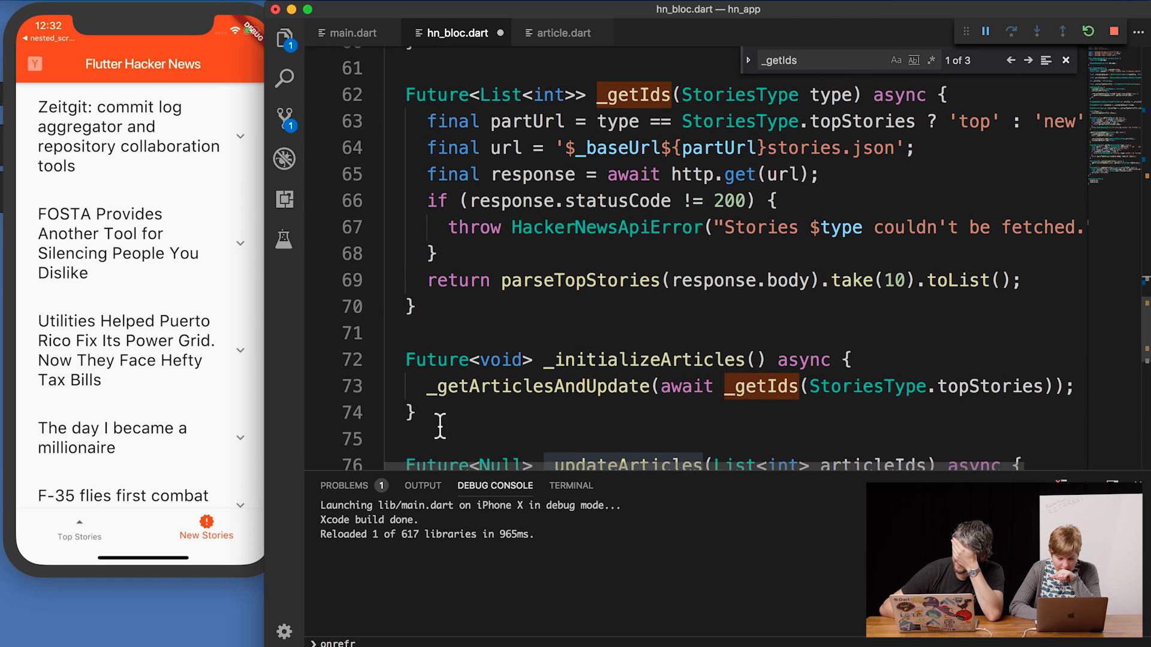
{"action": "left_click_drag", "start_coordinate": [410, 360], "coordinate": [415, 413]}
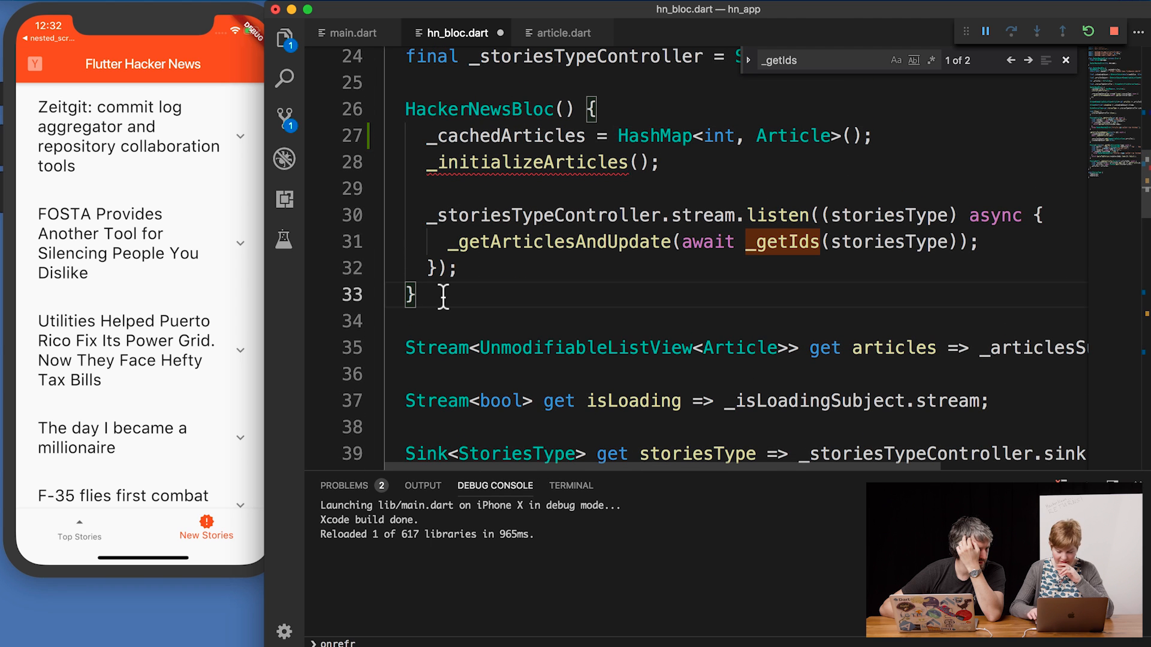
Scroll back up and paste _initializeArticles right after the stream and sink getters
{"action": "scroll", "scroll_direction": "down", "scroll_amount": 3}
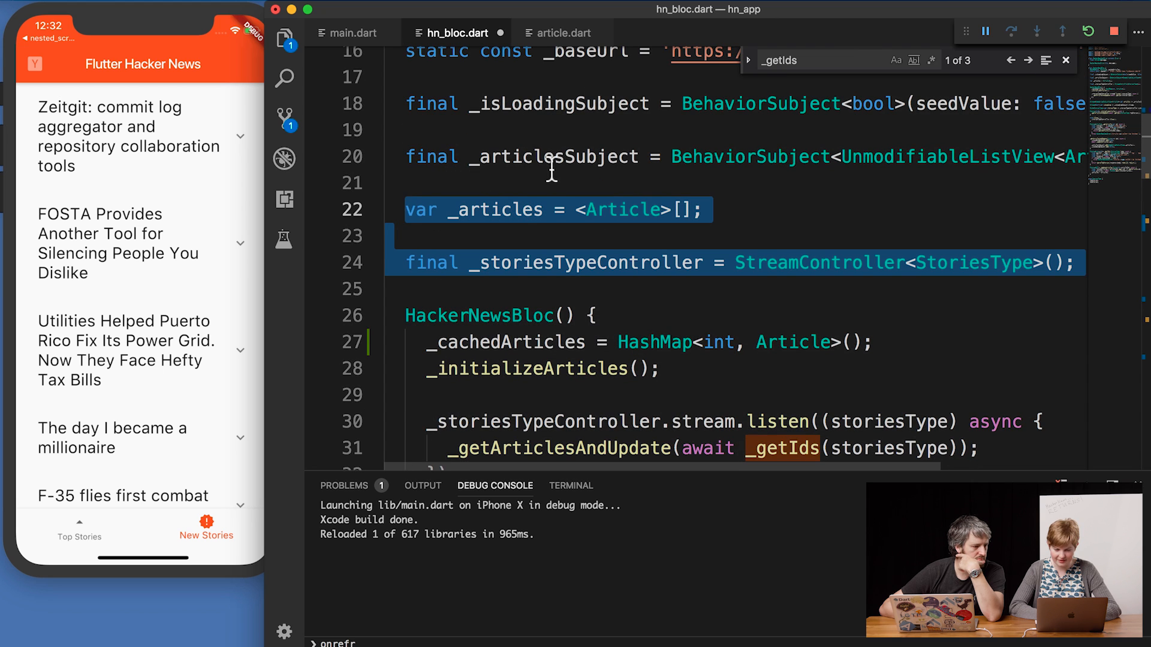
{"action": "scroll", "scroll_direction": "down", "scroll_amount": 3}
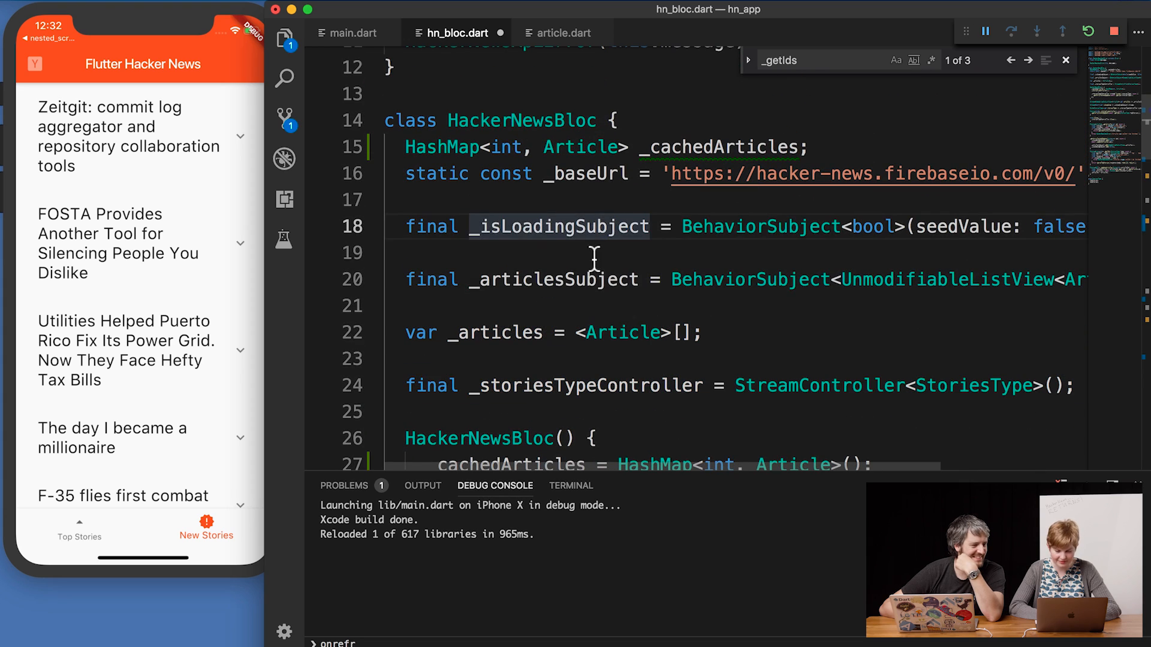
{"action": "scroll", "scroll_direction": "down", "scroll_amount": 3}
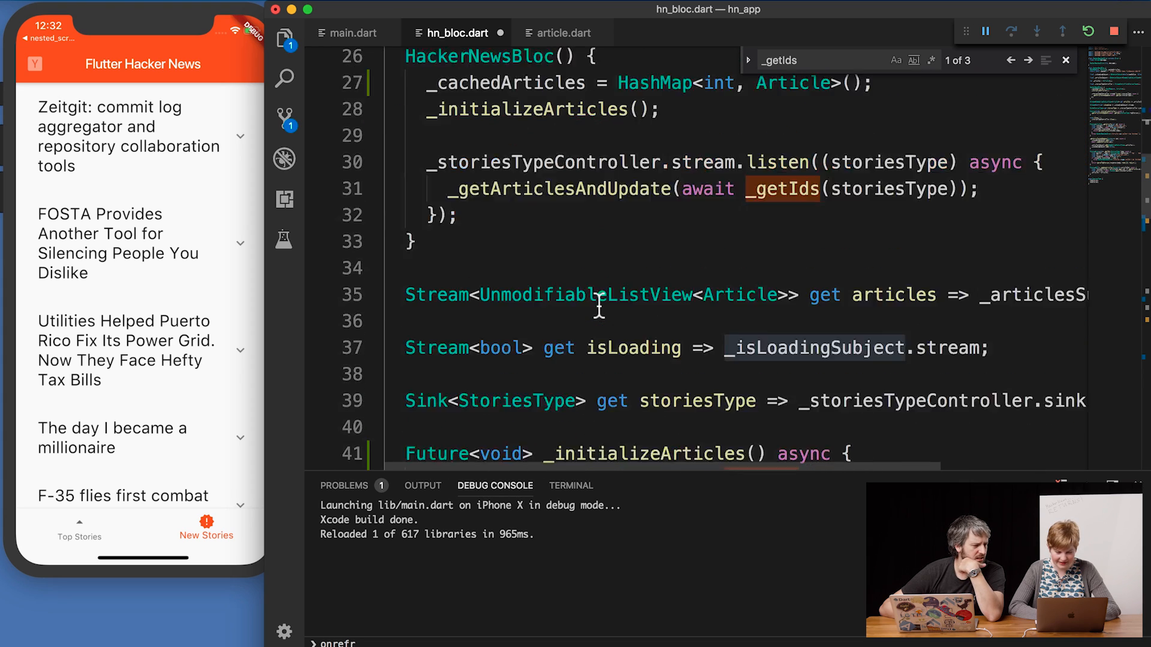
{"action": "scroll", "scroll_direction": "down", "scroll_amount": 3}
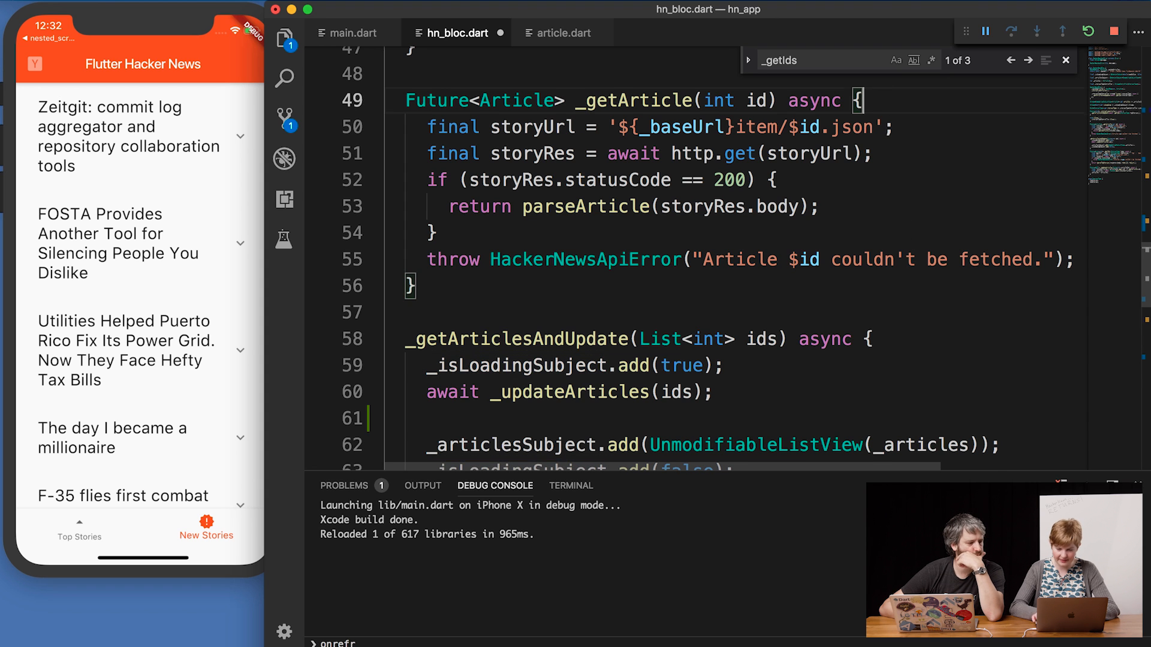
Wrap the fetch code in if (!_cachedArticles.containsKey(id)) { … }
{"action": "type", "text": "if (_cachedArticles"}
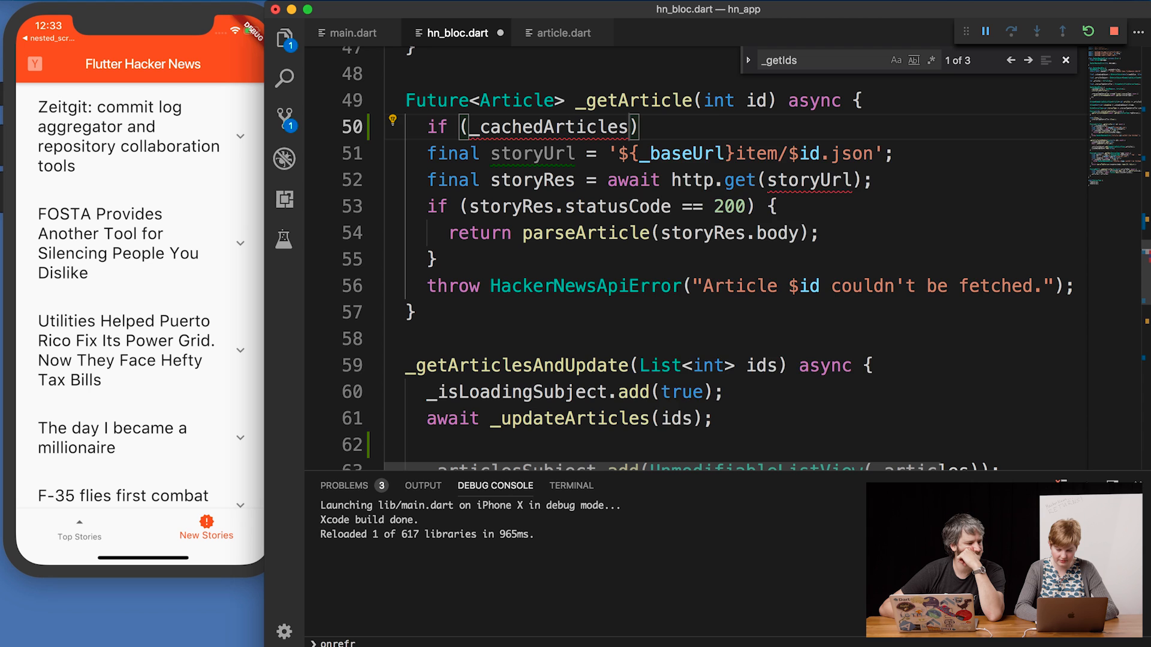
{"action": "type", "text": ".containsKey(i"}
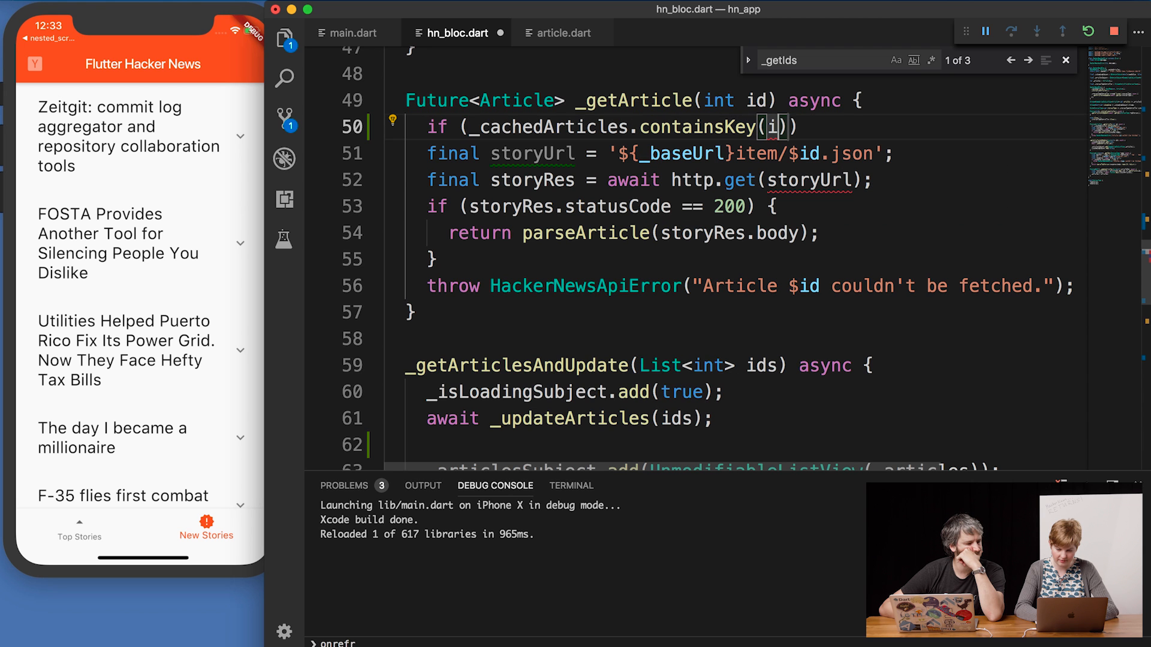
{"action": "type", "text": "d"}
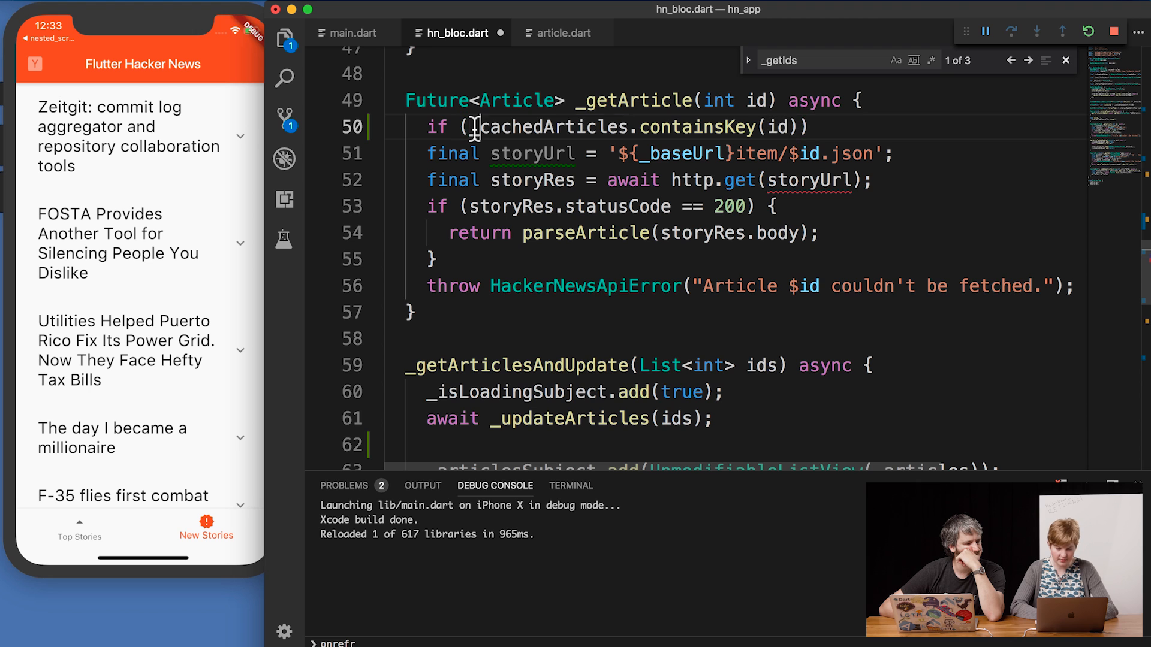
{"action": "type", "text": "!"}
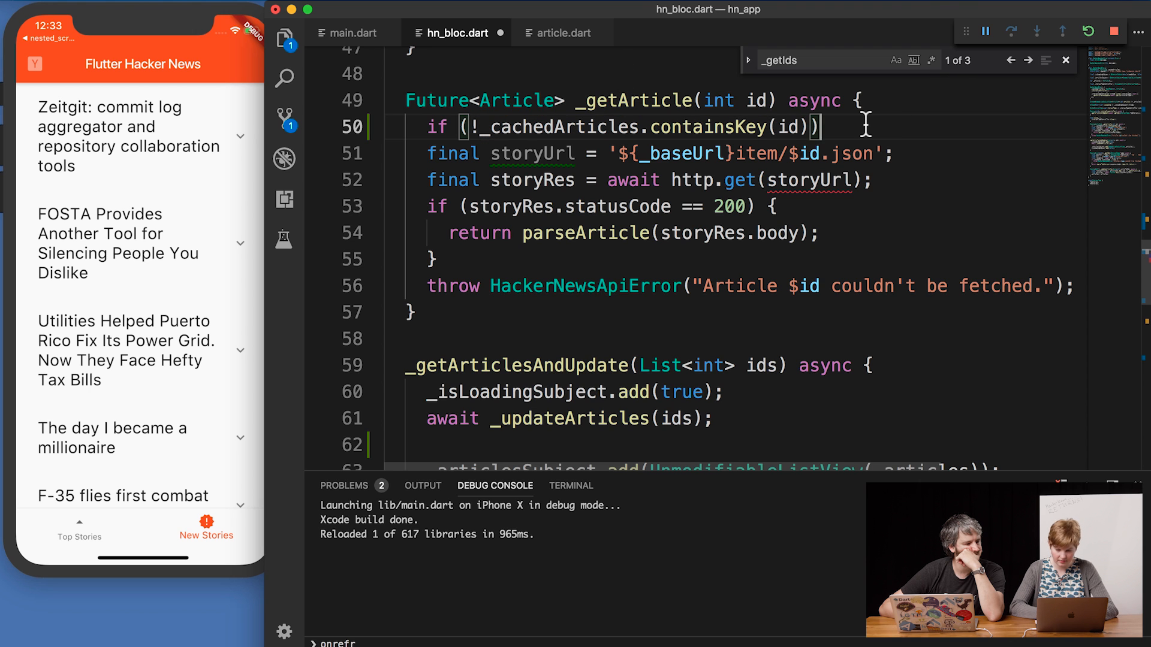
{"action": "type", "text": "{"}
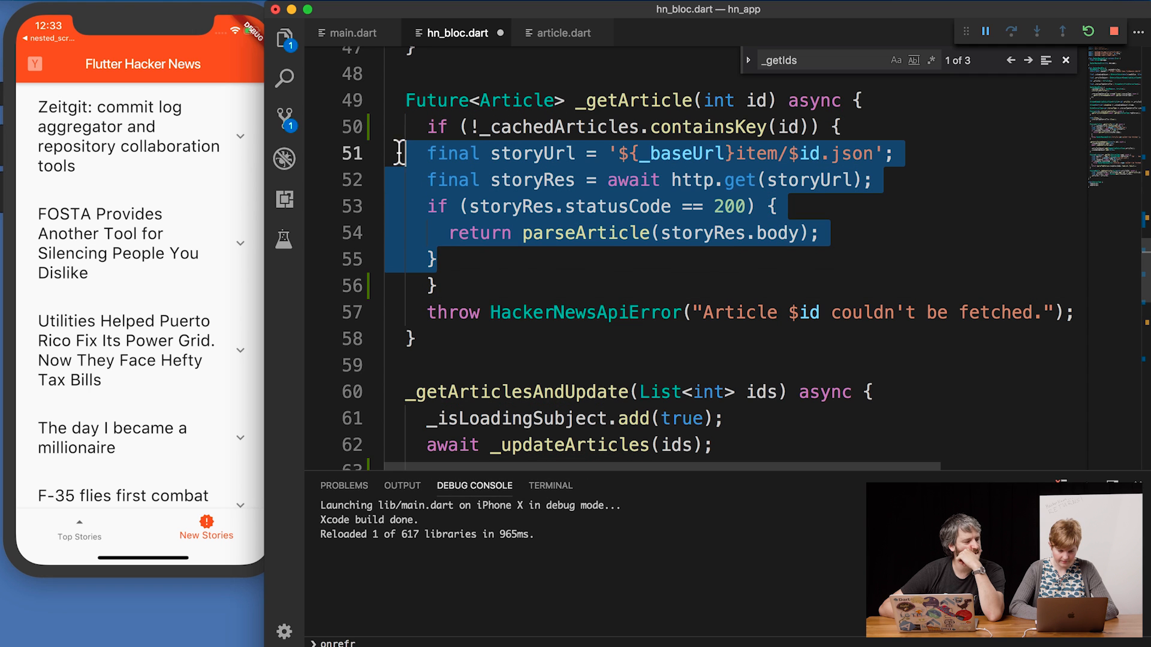
{"action": "left_click", "coordinate": [542, 206]}
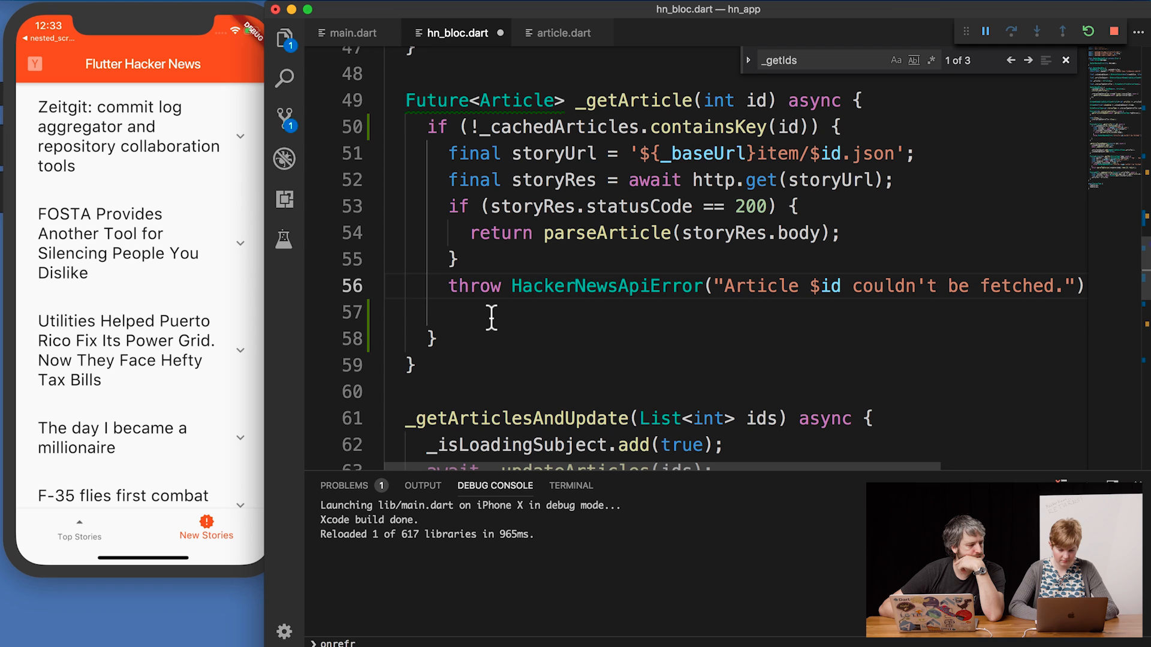
{"action": "type", "text": ";"}
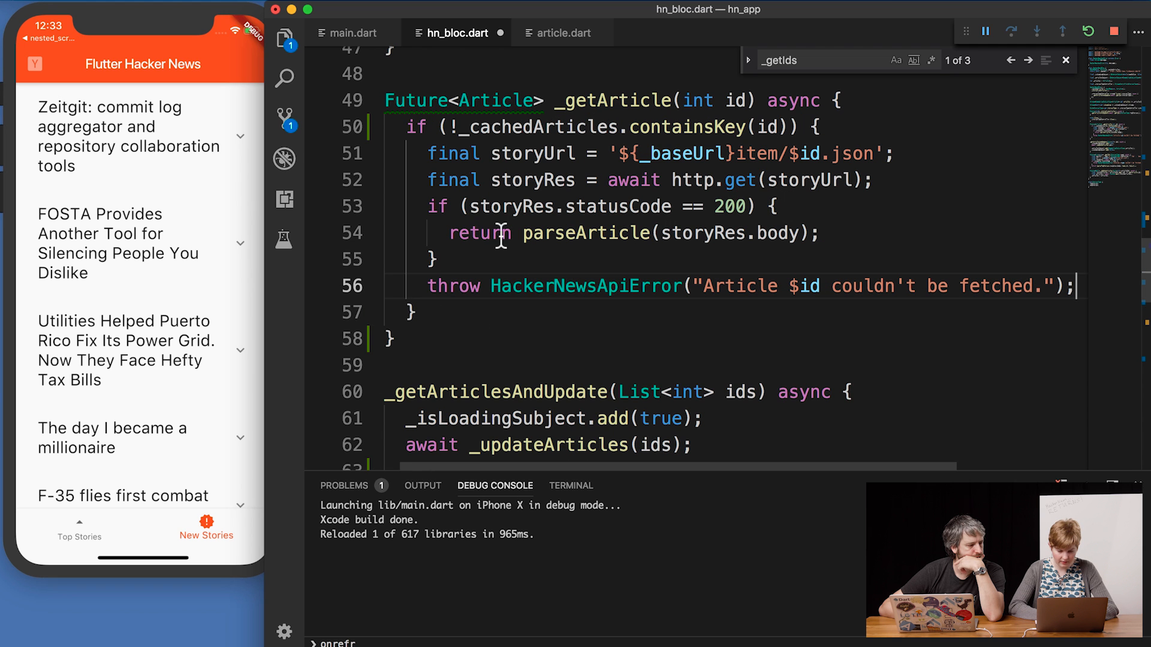
Assign parseArticle to _cachedArticles[id] and return _cachedArticles[id] from _getArticle
{"action": "type", "text": "_a"}
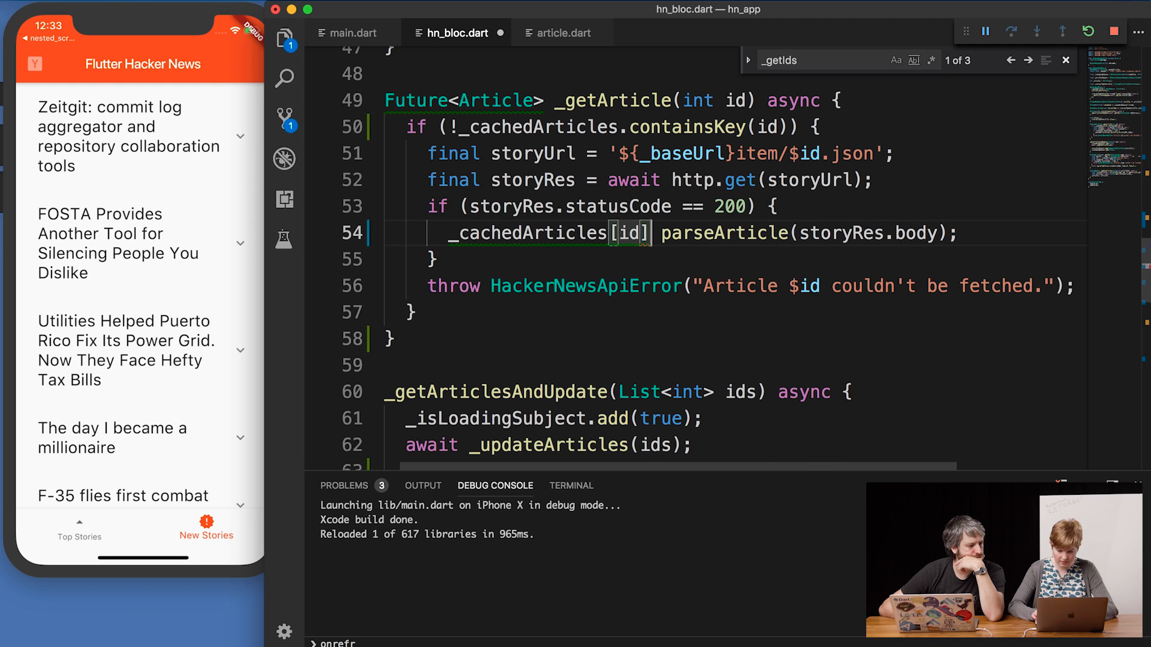
{"action": "type", "text": "="}
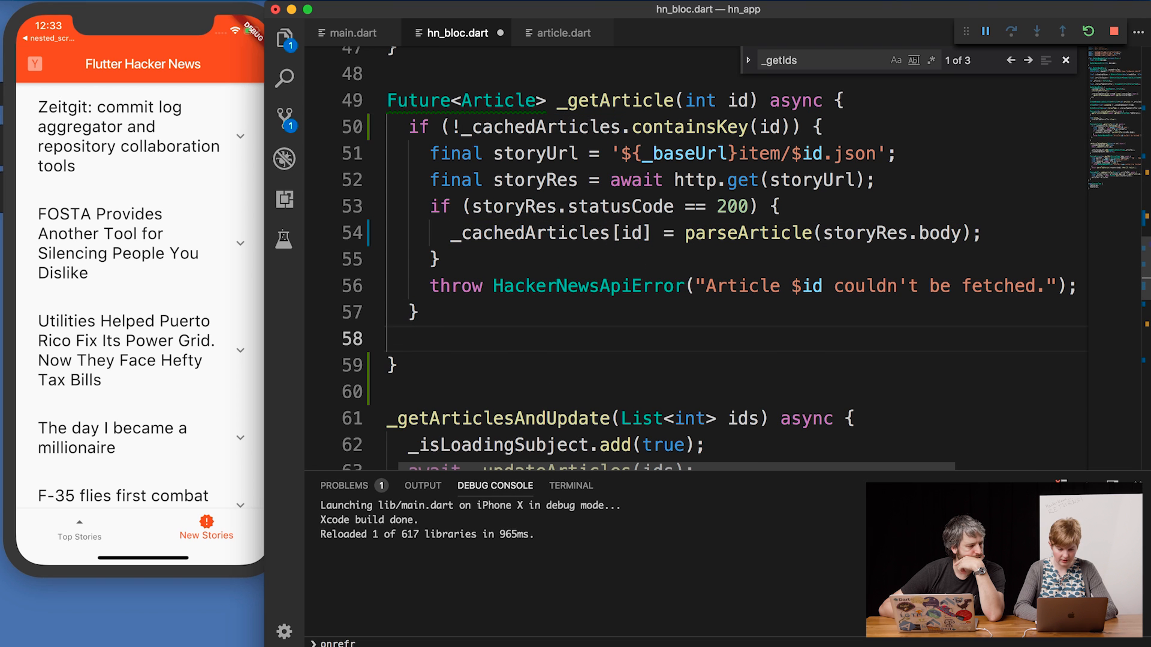
{"action": "type", "text": "return _cachedArticles[i"}
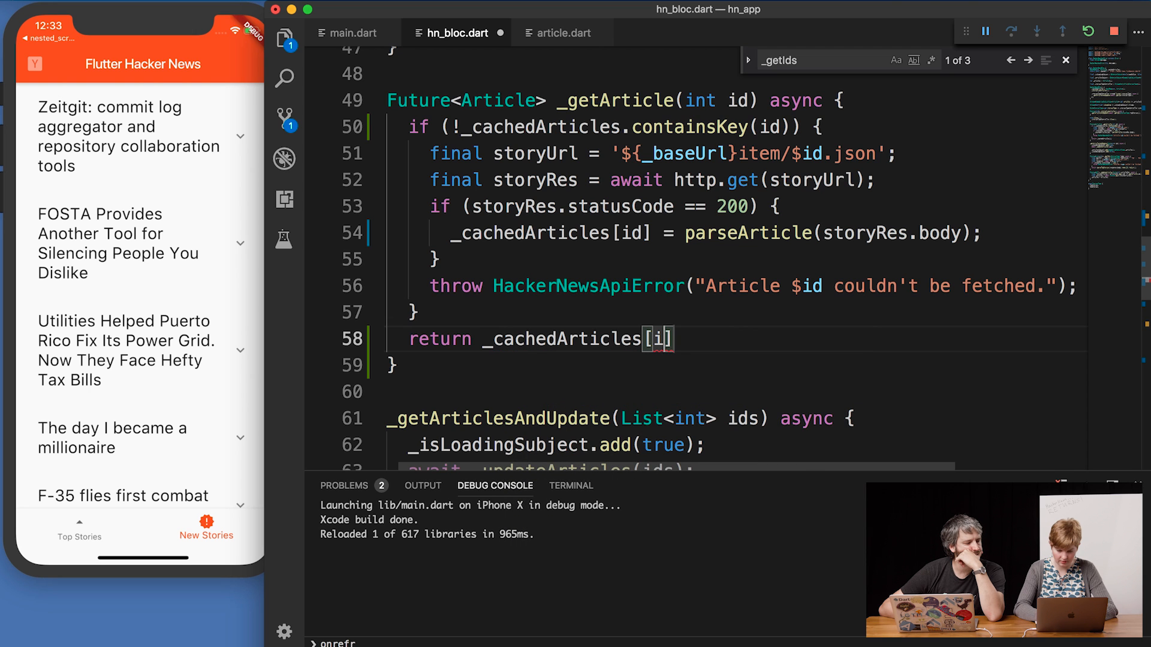
{"action": "type", "text": "d];"}
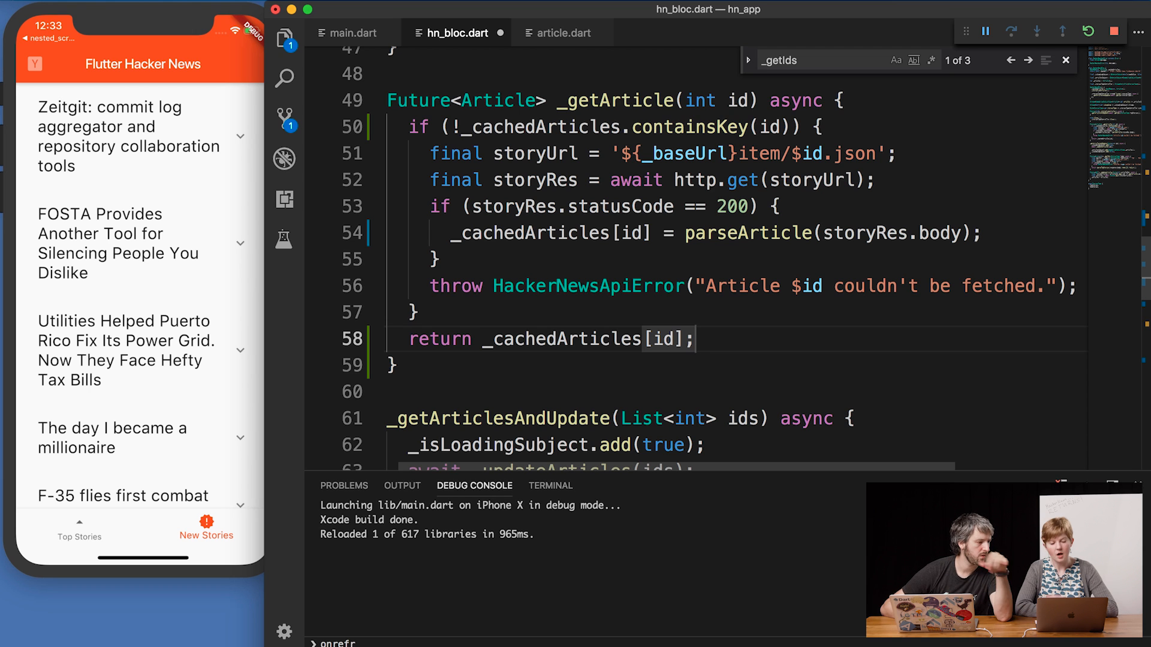
{"action": "type", "text": "else {"}
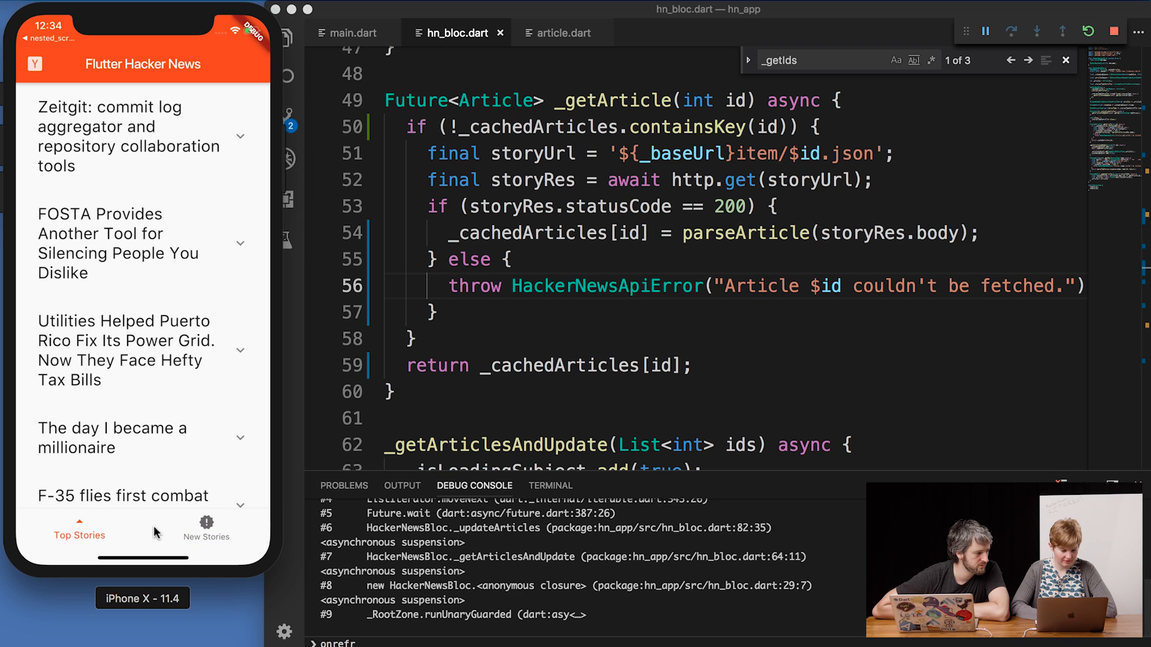
{"action": "mouse_move", "coordinate": [183, 530]}
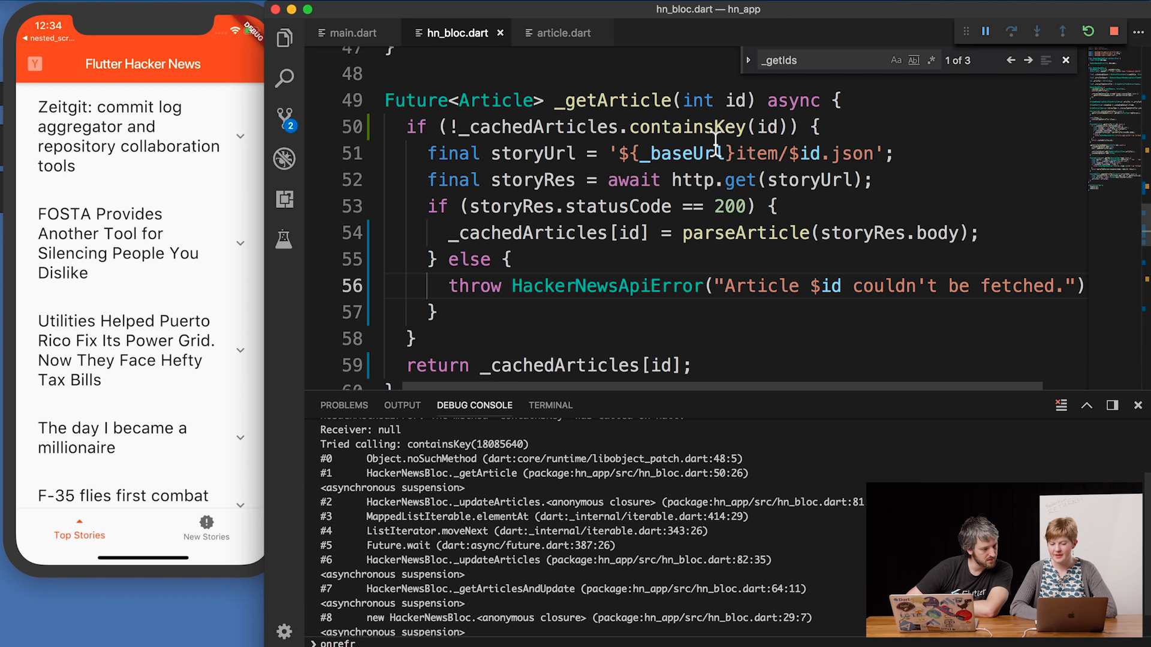
Clear the Debug Console, hot reload, tap New Stories and read the containsKey-on-null stack trace
{"action": "left_click", "coordinate": [1090, 31]}
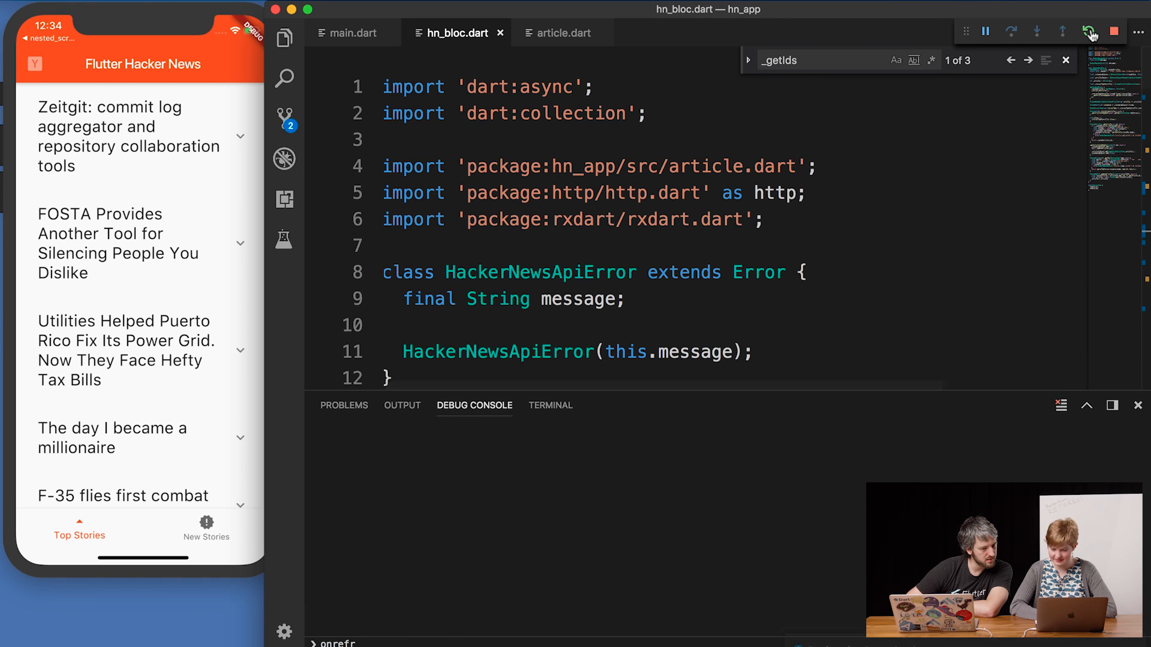
{"action": "left_click", "coordinate": [1089, 31]}
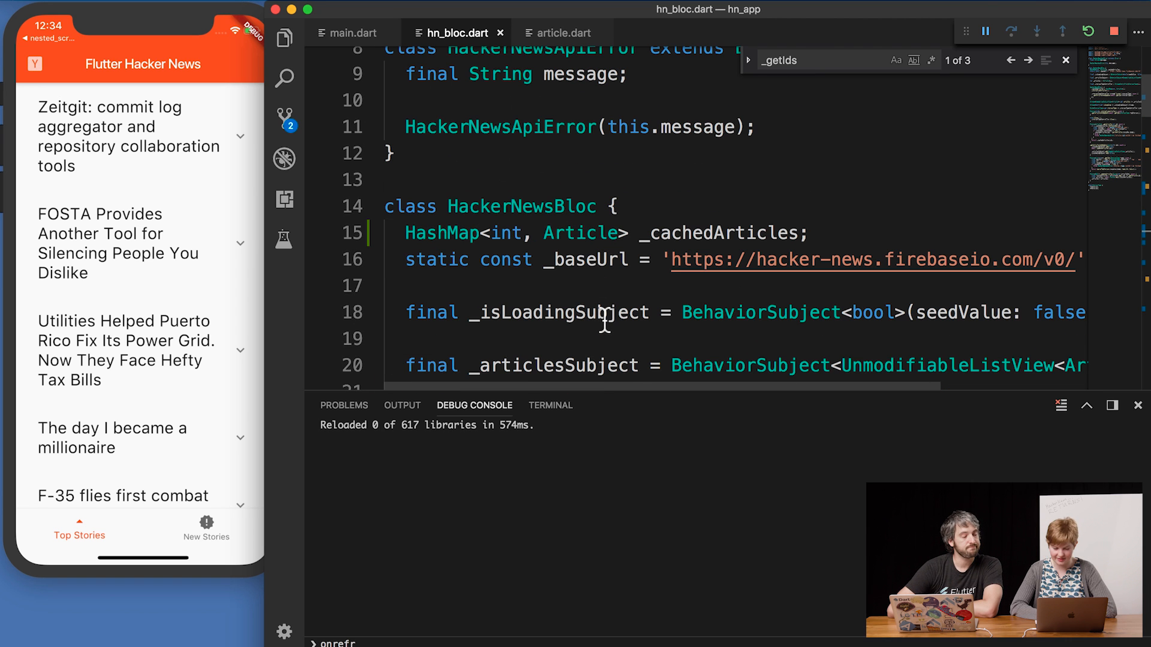
{"action": "left_click", "coordinate": [206, 529]}
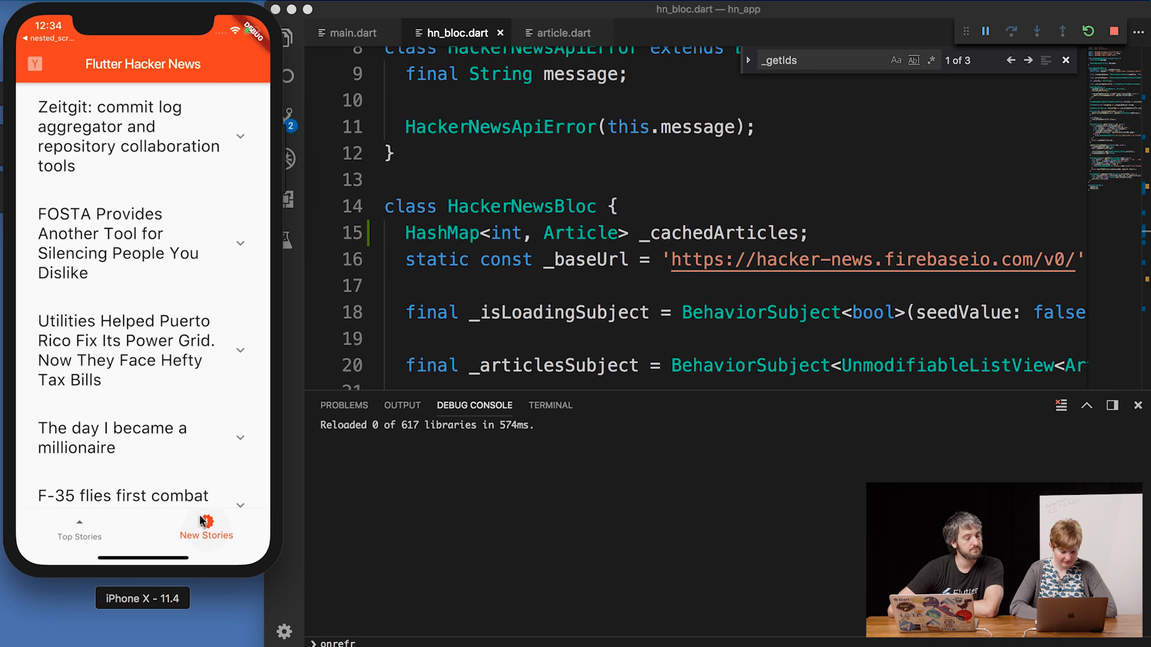
{"action": "left_click", "coordinate": [206, 527]}
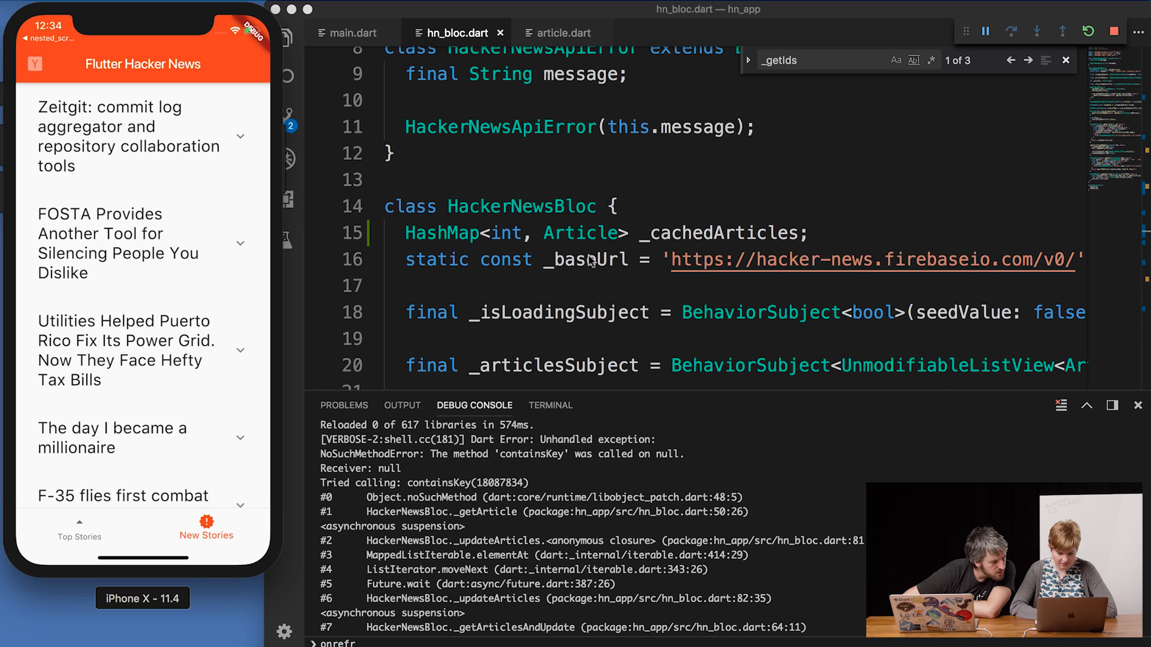
{"action": "scroll", "scroll_direction": "down", "scroll_amount": 3}
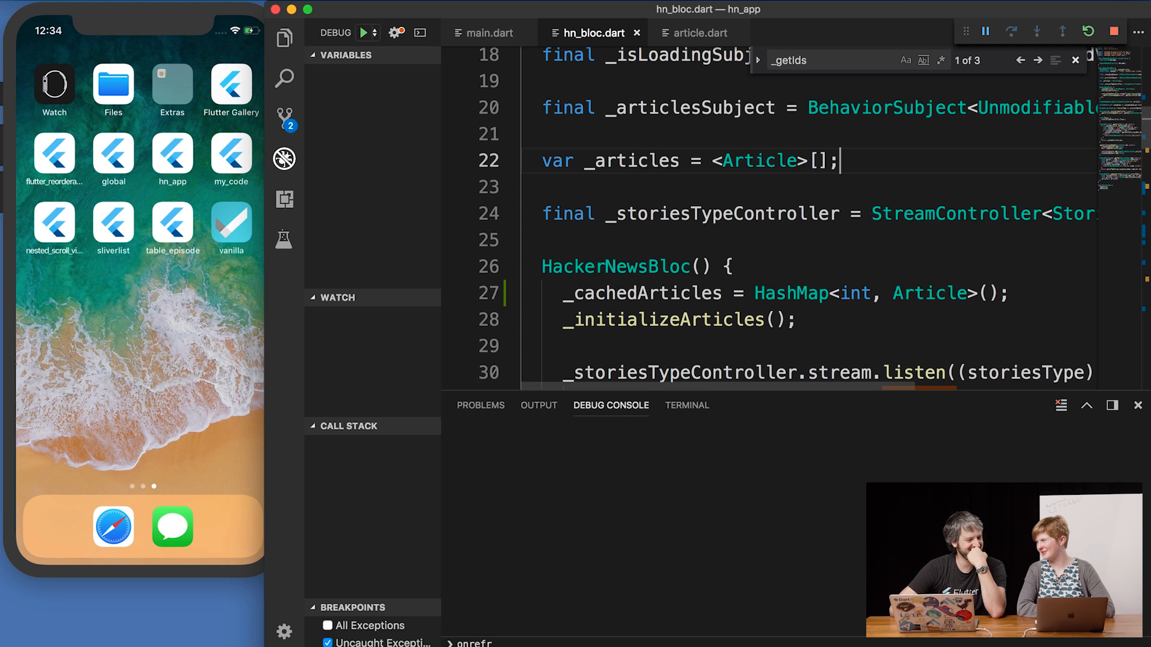
Start a fresh debug launch of lib/main.dart on the iPhone X simulator and dismiss the _getIds search
{"action": "left_click", "coordinate": [364, 32]}
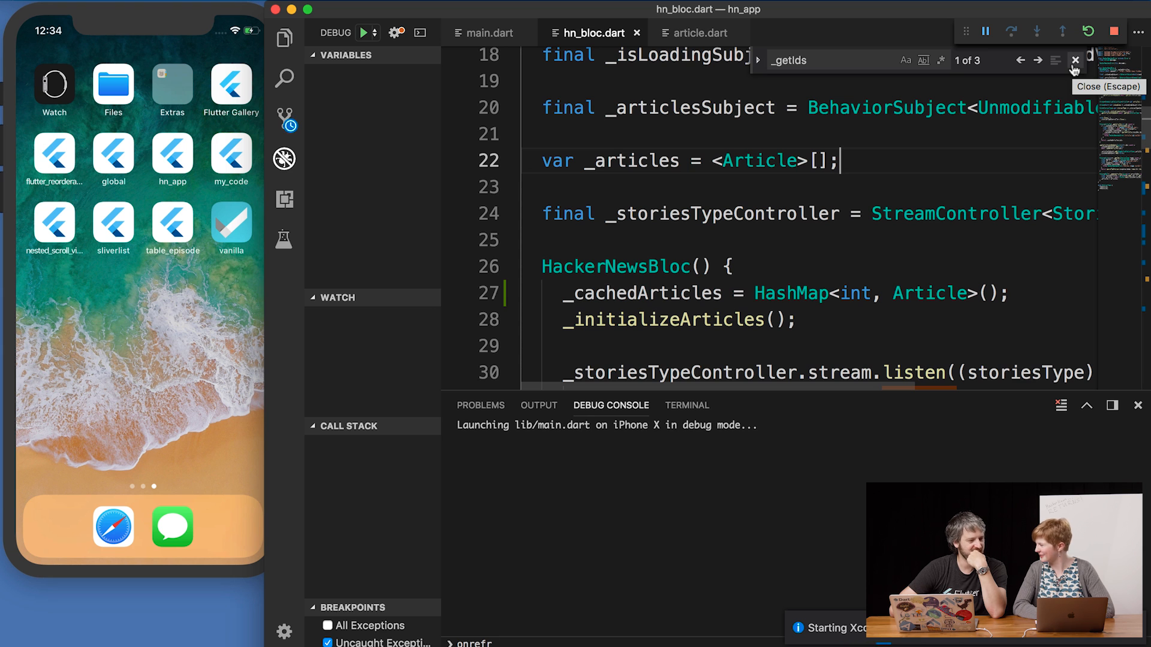
{"action": "left_click", "coordinate": [1074, 60]}
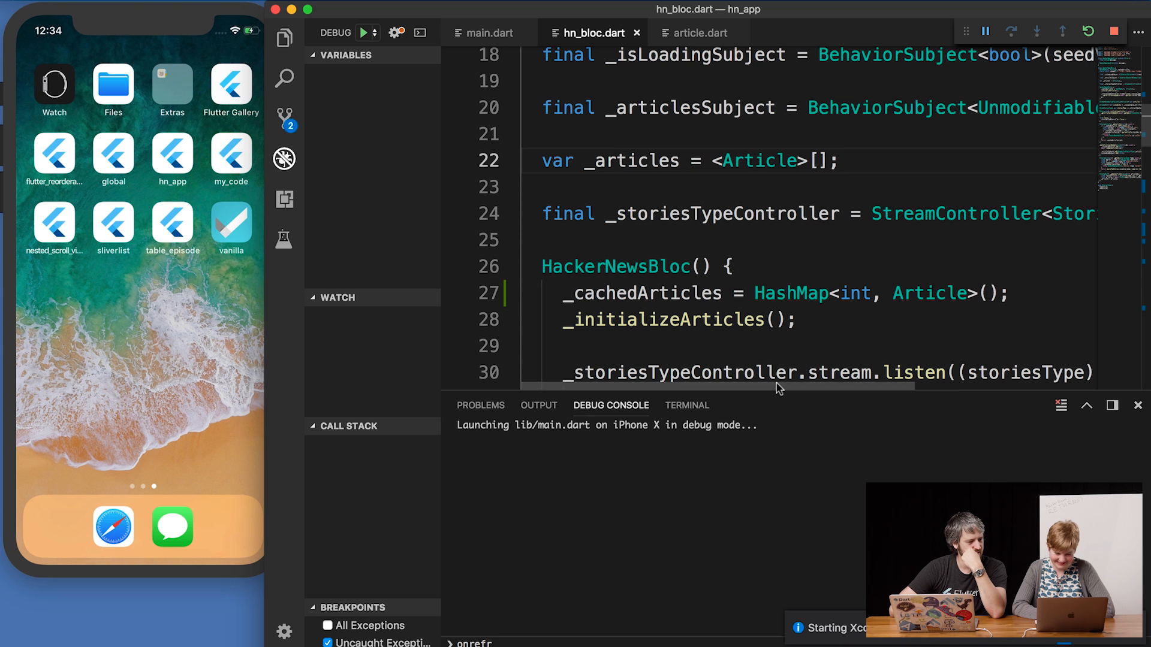